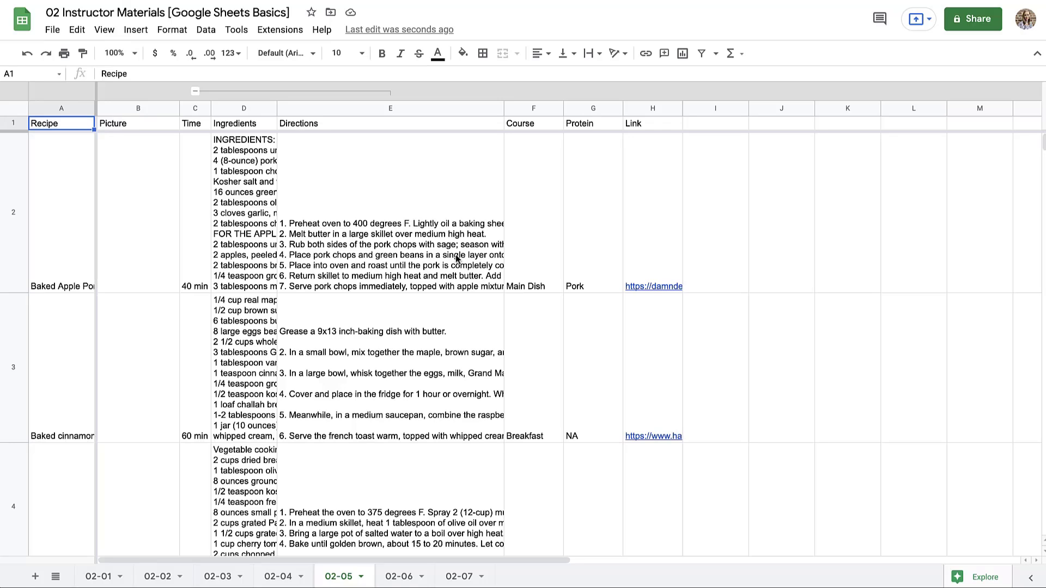
{"action": "mouse_move", "coordinate": [171, 29]}
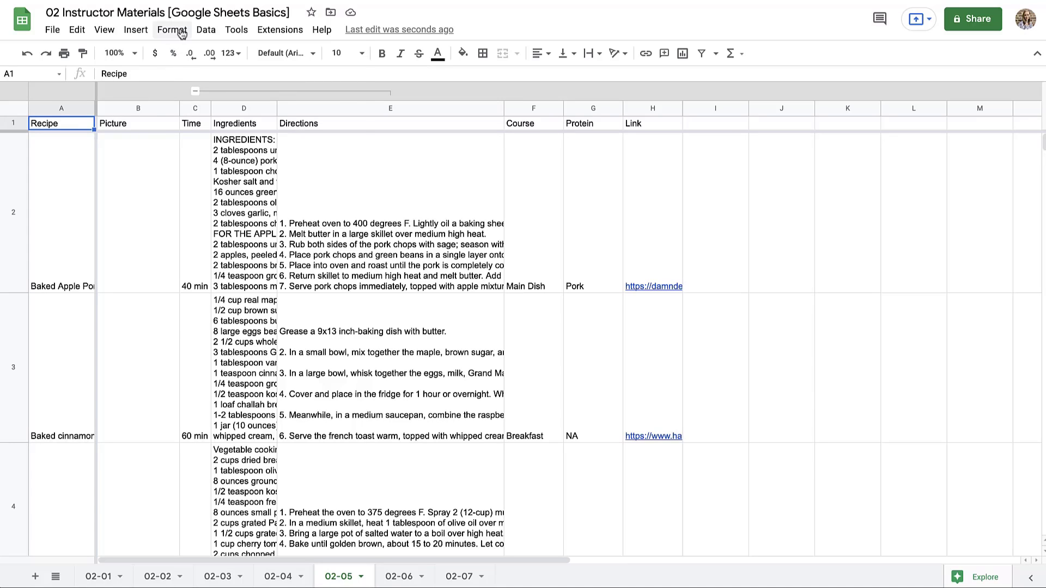
Step: Bring up the Format menu for the recipe sheet
{"action": "left_click", "coordinate": [171, 30]}
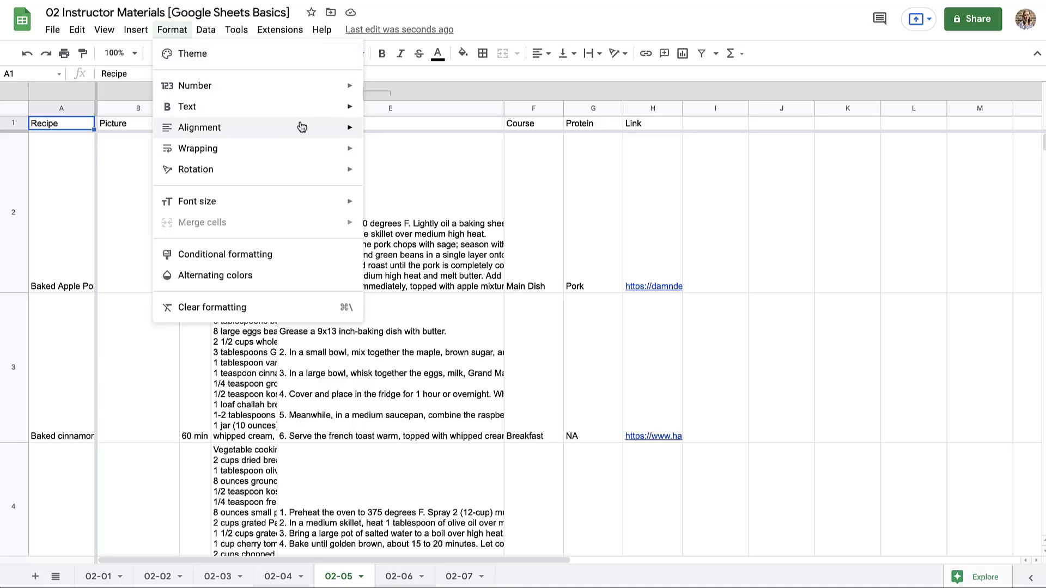
{"action": "mouse_move", "coordinate": [308, 281]}
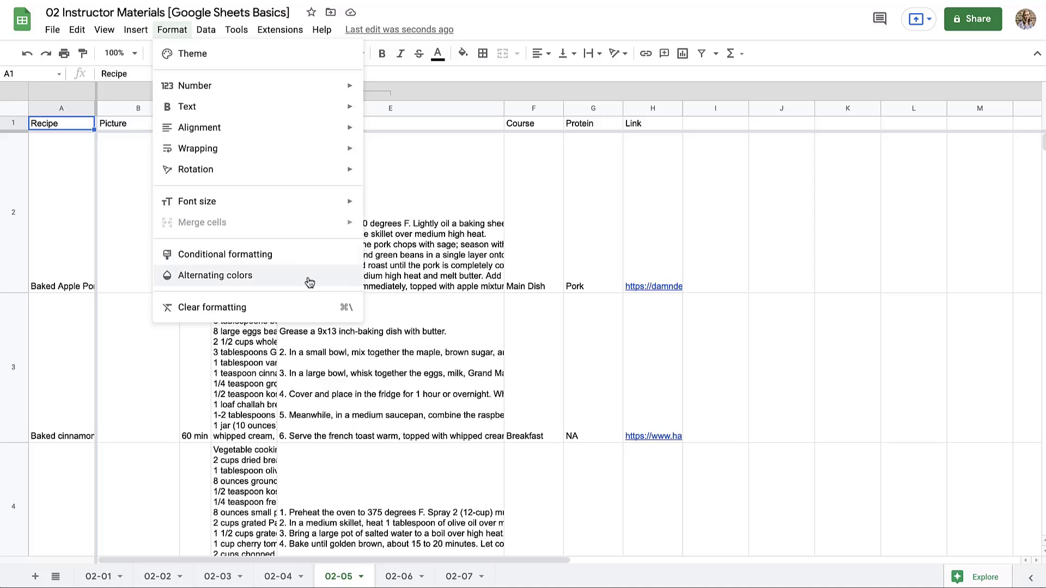
{"action": "mouse_move", "coordinate": [297, 53]}
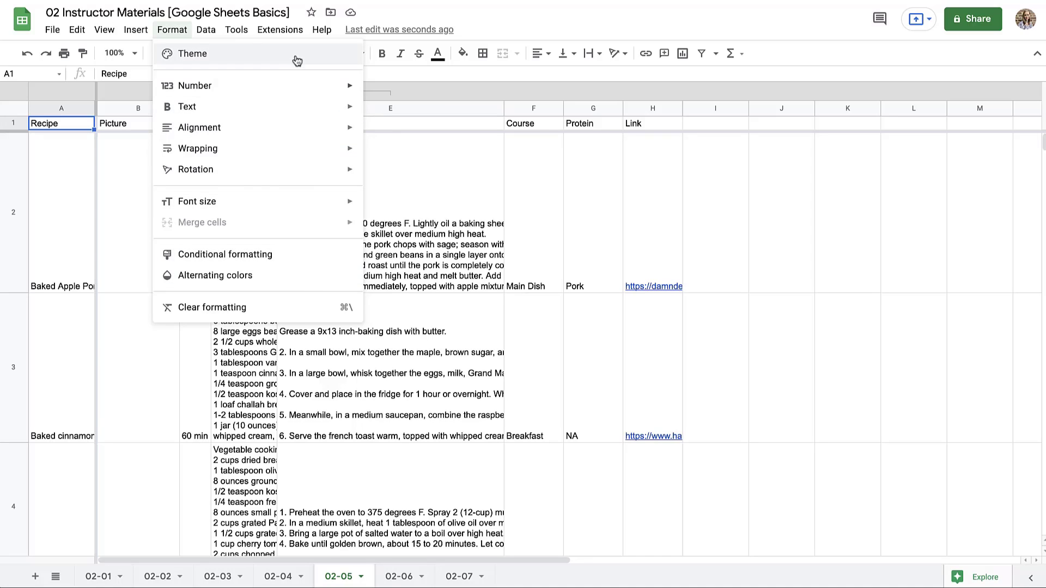
Step: Preview the Simple Light theme in the Themes panel, then revert to Standard
{"action": "left_click", "coordinate": [192, 54]}
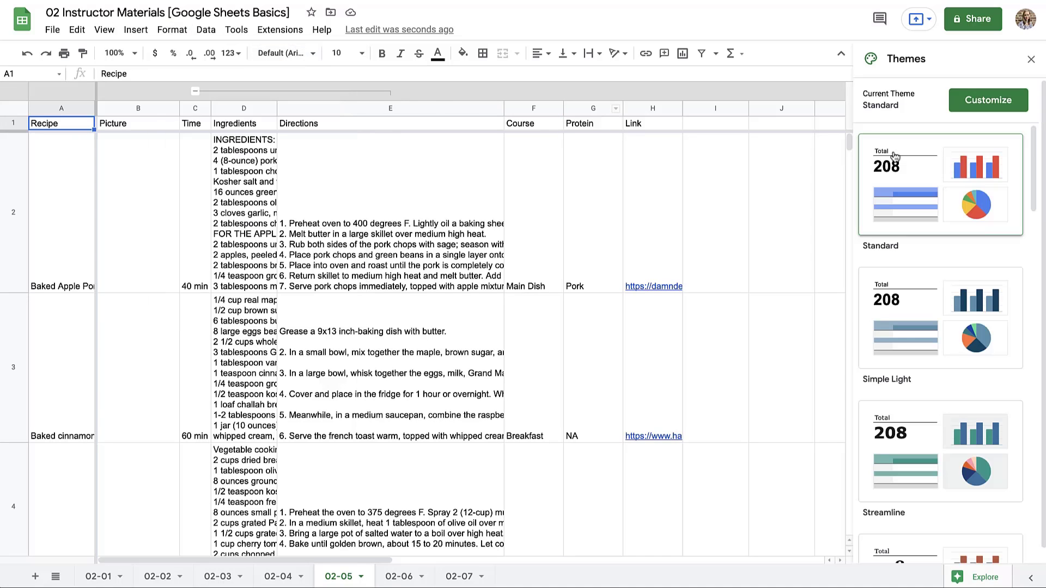
{"action": "left_click", "coordinate": [940, 317]}
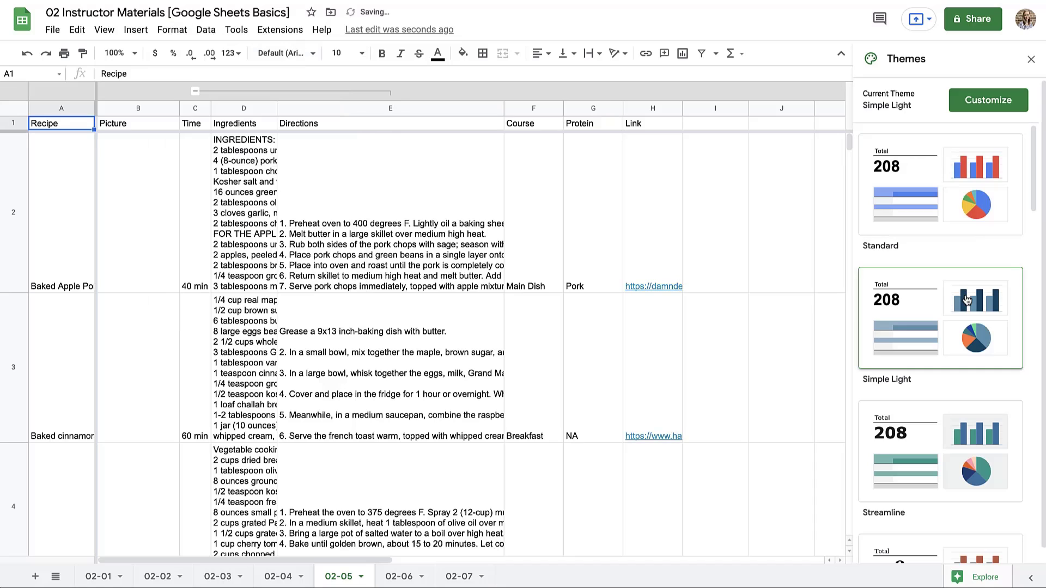
{"action": "mouse_move", "coordinate": [929, 169]}
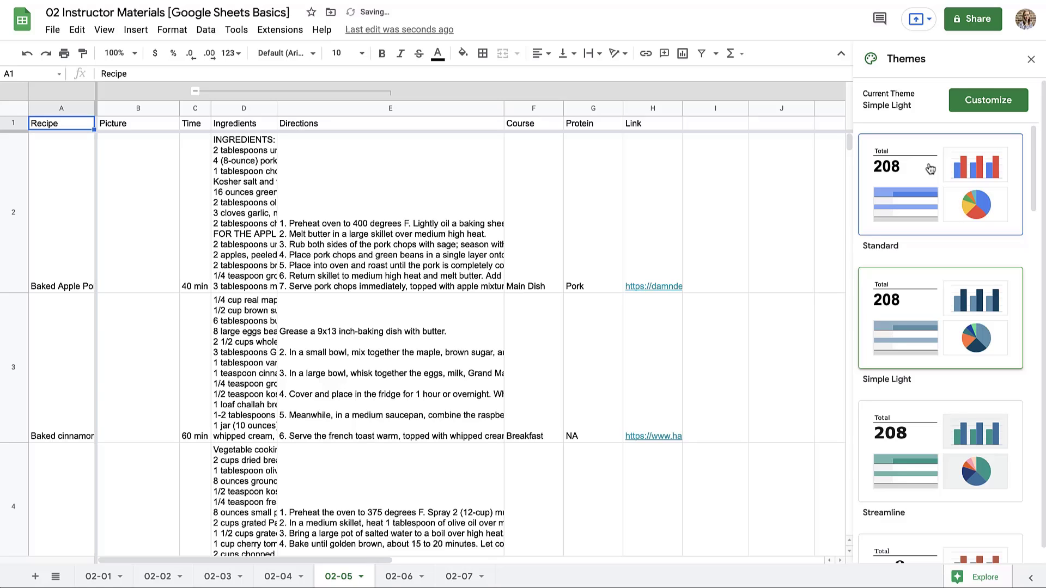
{"action": "left_click", "coordinate": [940, 185]}
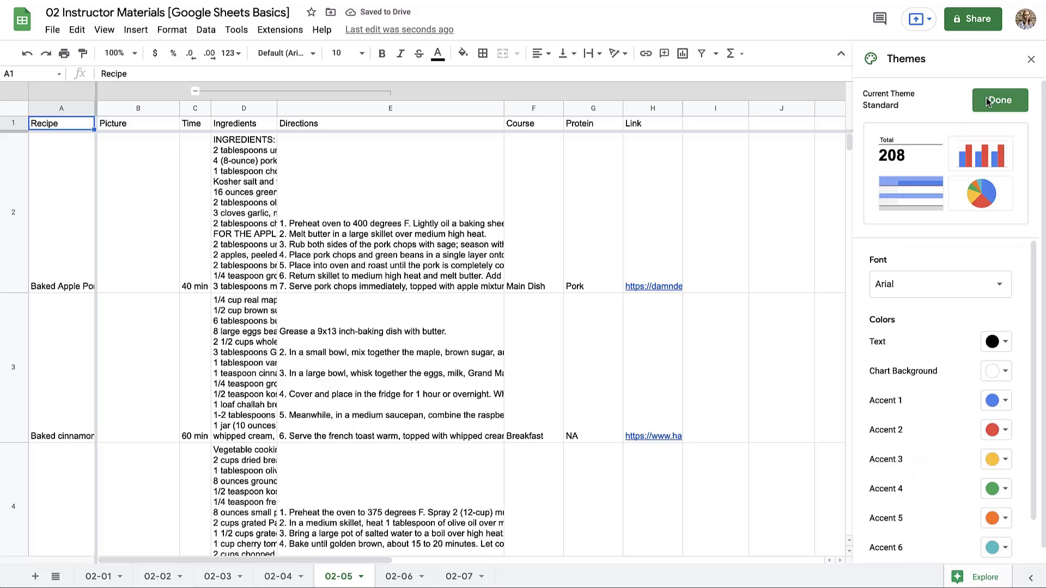
{"action": "left_click", "coordinate": [999, 100]}
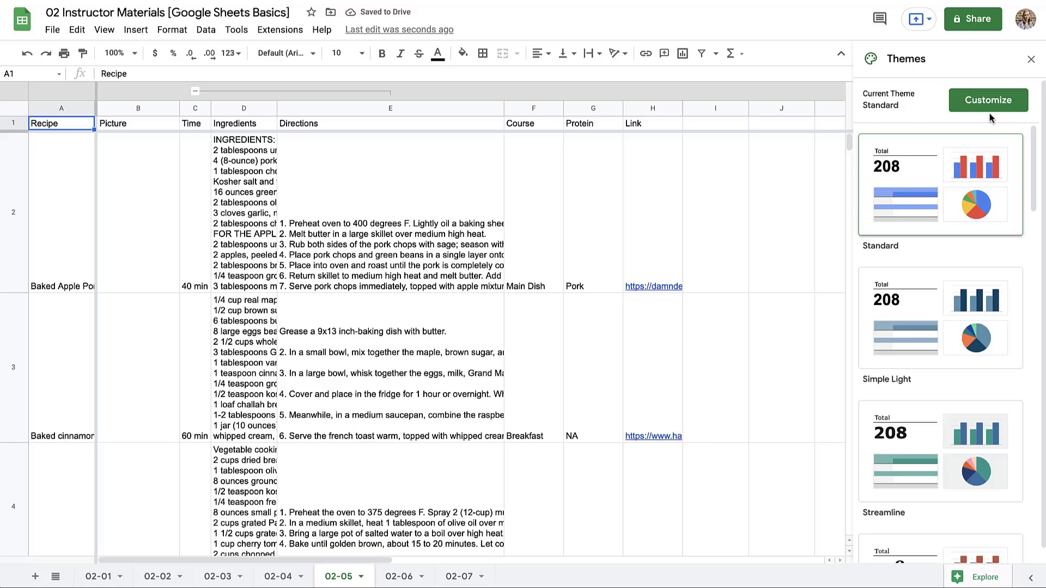
{"action": "mouse_move", "coordinate": [958, 215]}
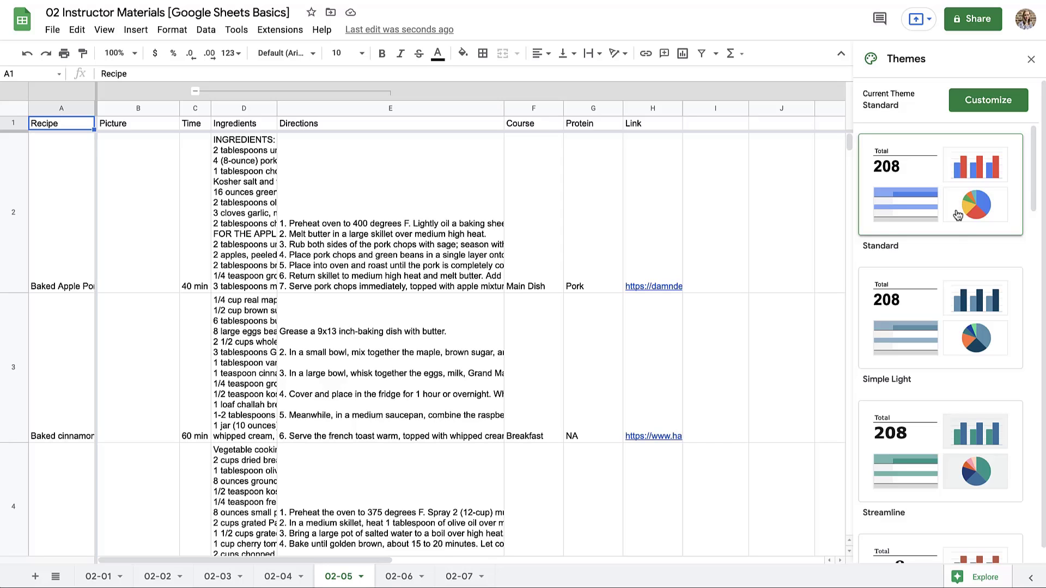
{"action": "scroll", "scroll_direction": "down", "scroll_amount": 3}
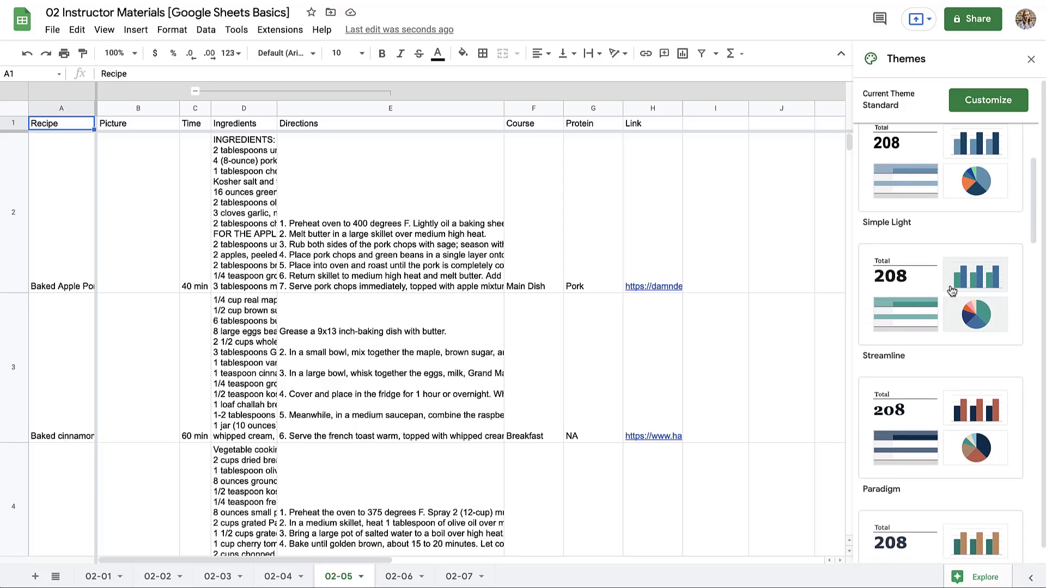
Step: Apply the Streamline theme and customize its font to Georgia
{"action": "left_click", "coordinate": [940, 293]}
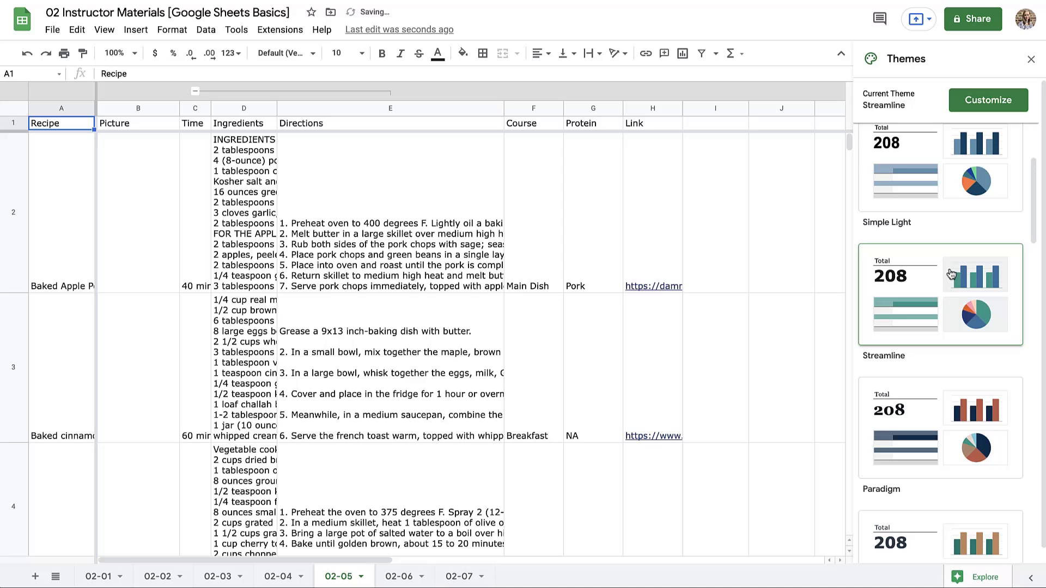
{"action": "left_click", "coordinate": [988, 100]}
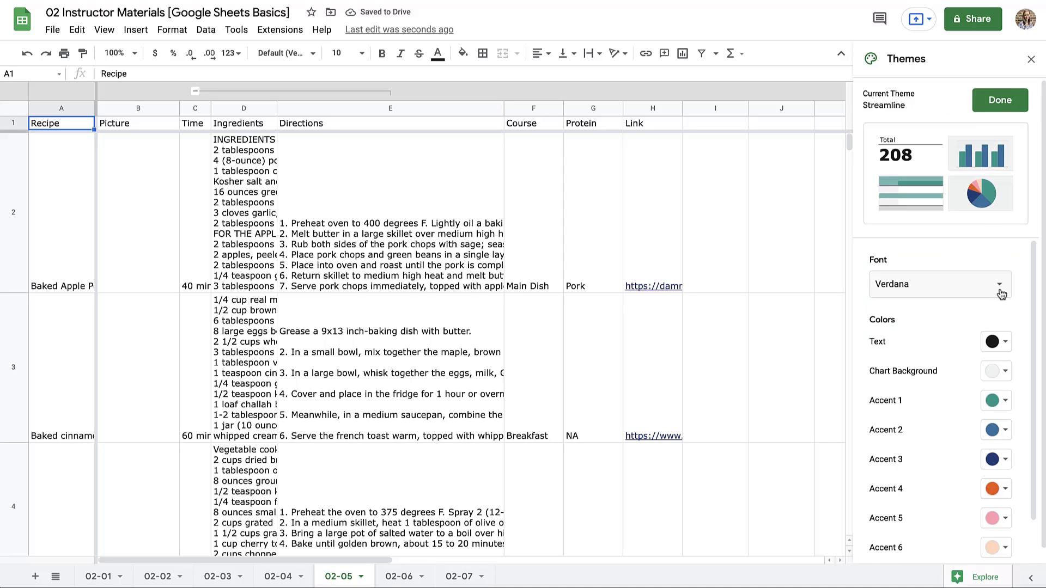
{"action": "left_click", "coordinate": [999, 283]}
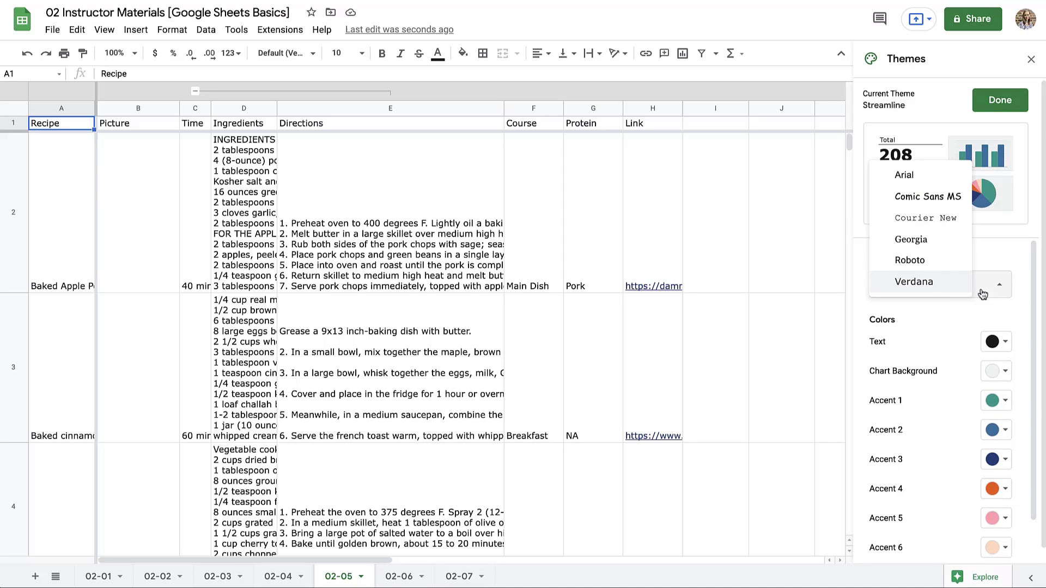
{"action": "left_click", "coordinate": [909, 260]}
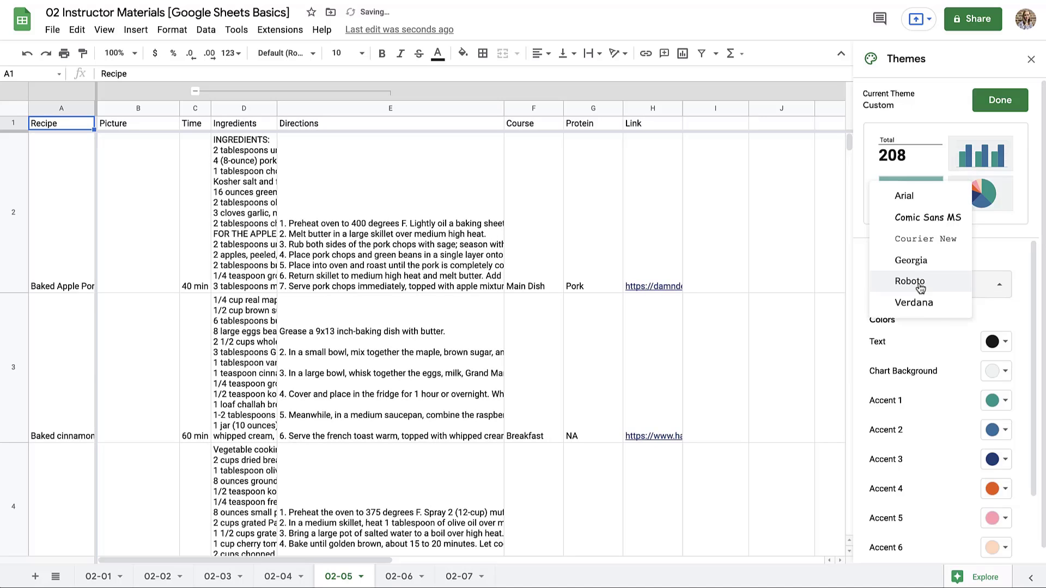
{"action": "left_click", "coordinate": [910, 261]}
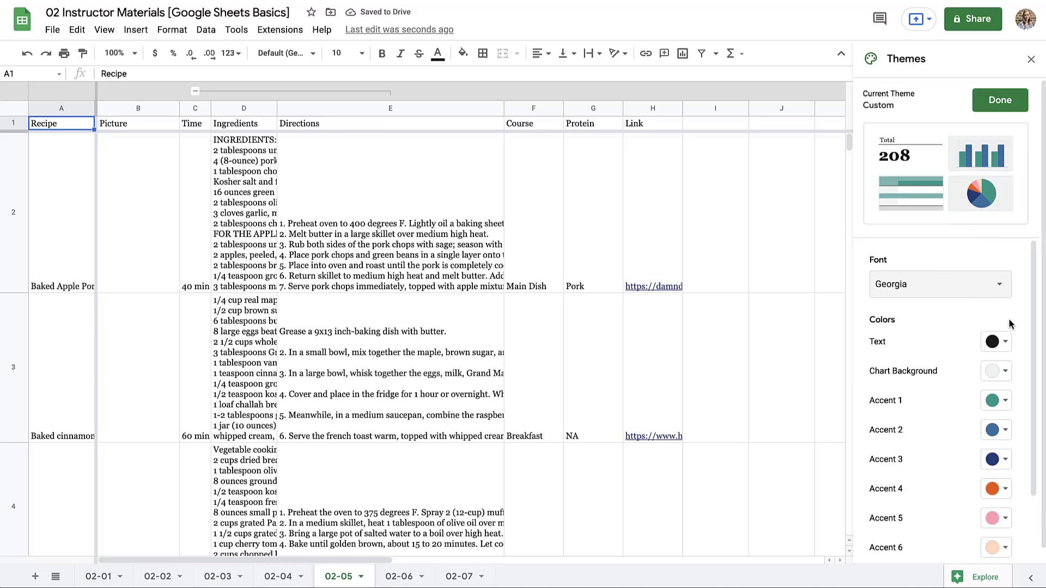
{"action": "mouse_move", "coordinate": [995, 341]}
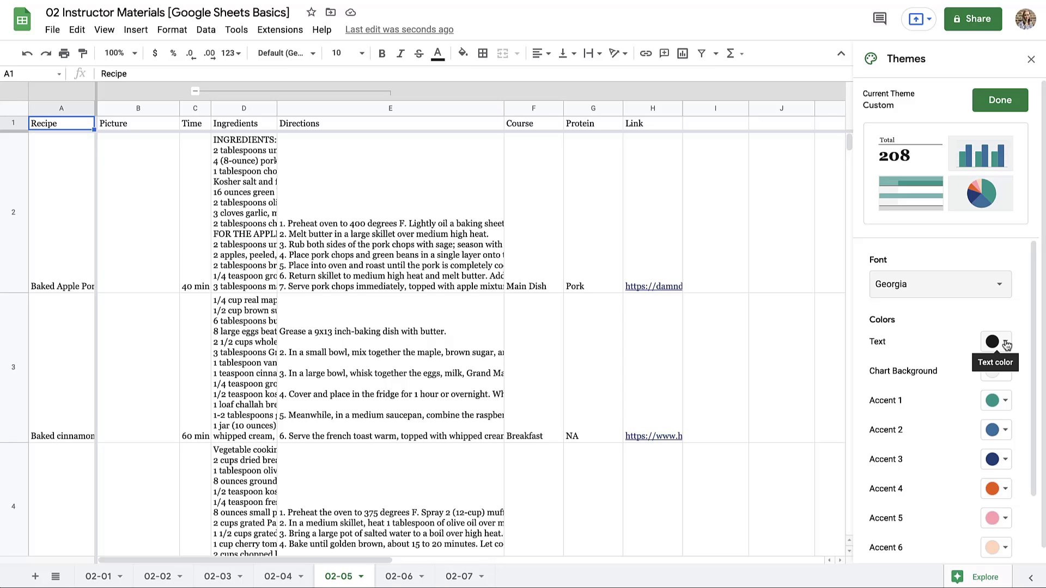
{"action": "mouse_move", "coordinate": [1011, 378]}
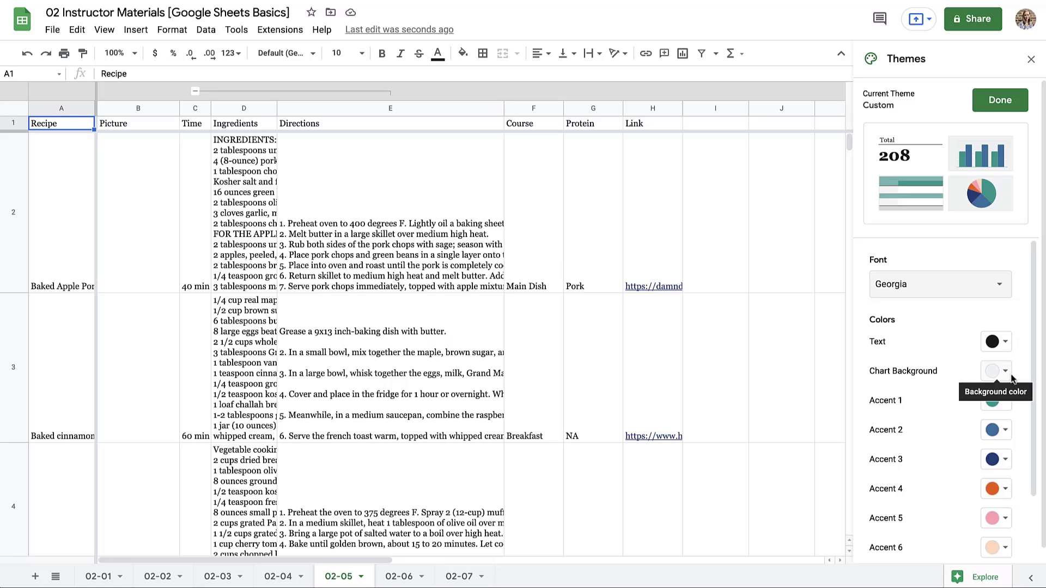
Step: Scroll the theme panel down to the Hyperlink colour setting
{"action": "scroll", "scroll_direction": "down", "scroll_amount": 3}
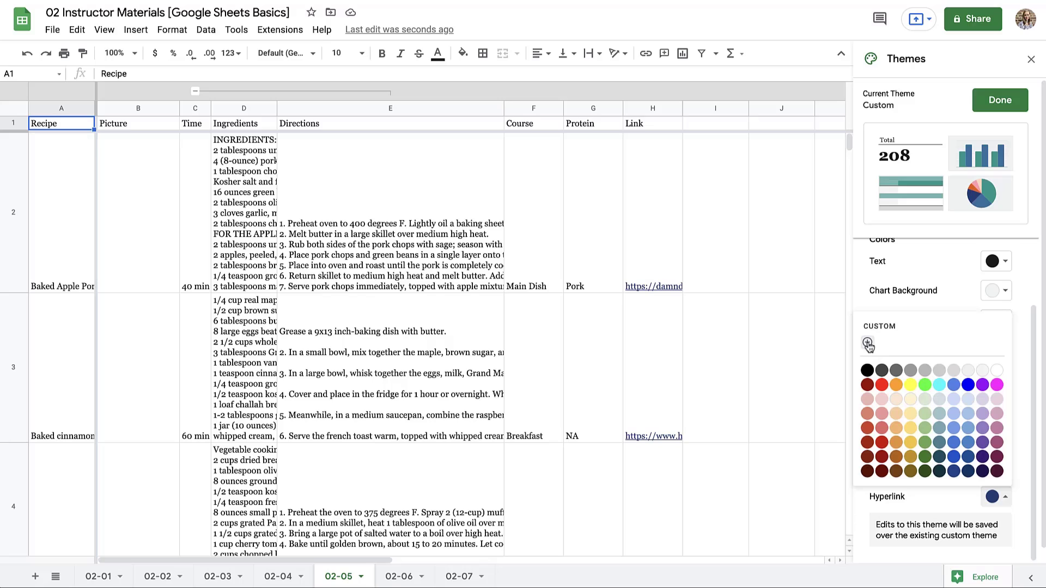
Step: Set the custom theme's hyperlink colour to a green swatch and finish customizing
{"action": "left_click", "coordinate": [869, 345]}
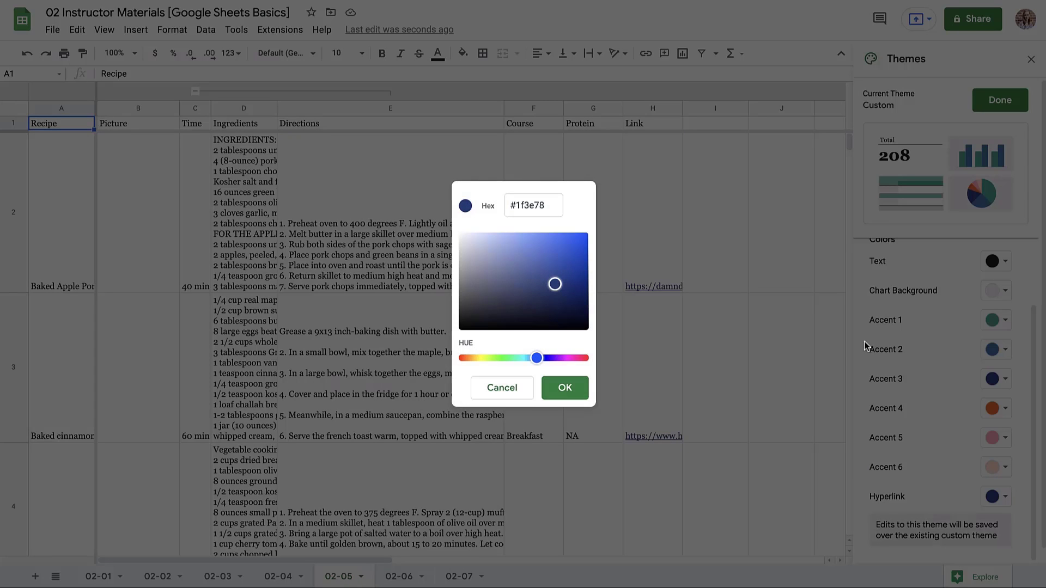
{"action": "left_click", "coordinate": [533, 204]}
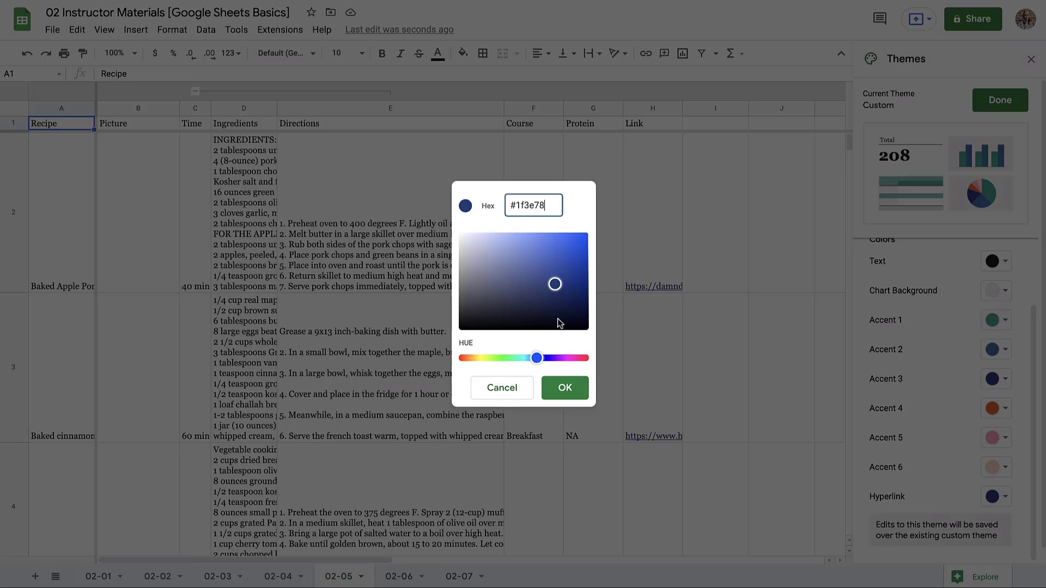
{"action": "left_click", "coordinate": [563, 388]}
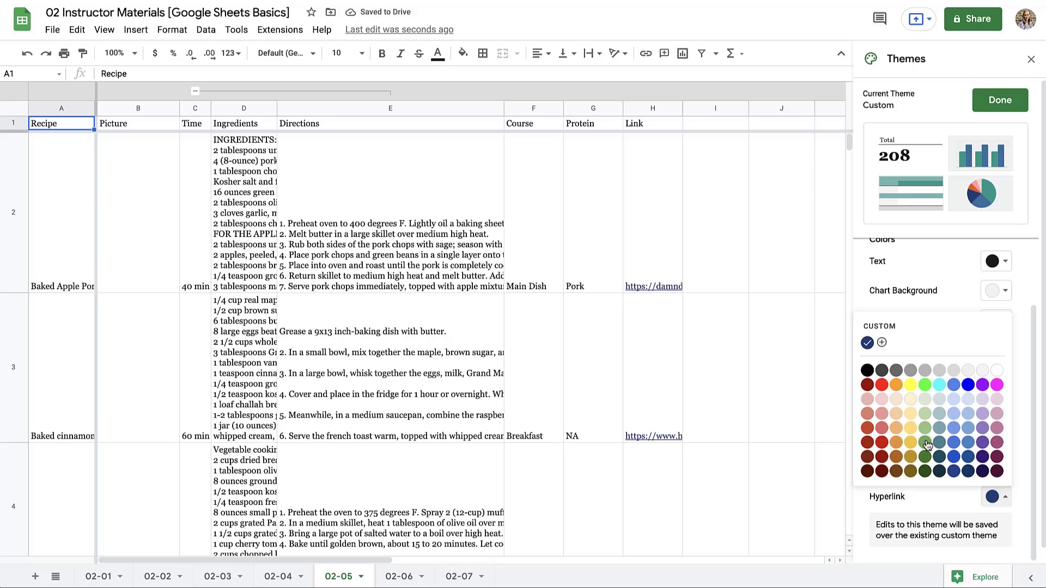
{"action": "left_click", "coordinate": [926, 445]}
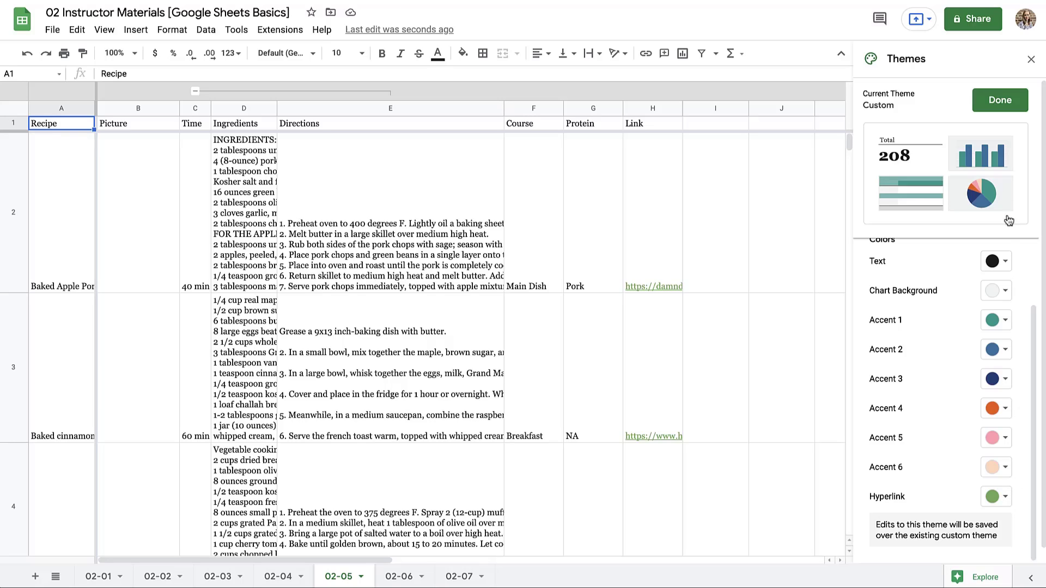
{"action": "left_click", "coordinate": [998, 100]}
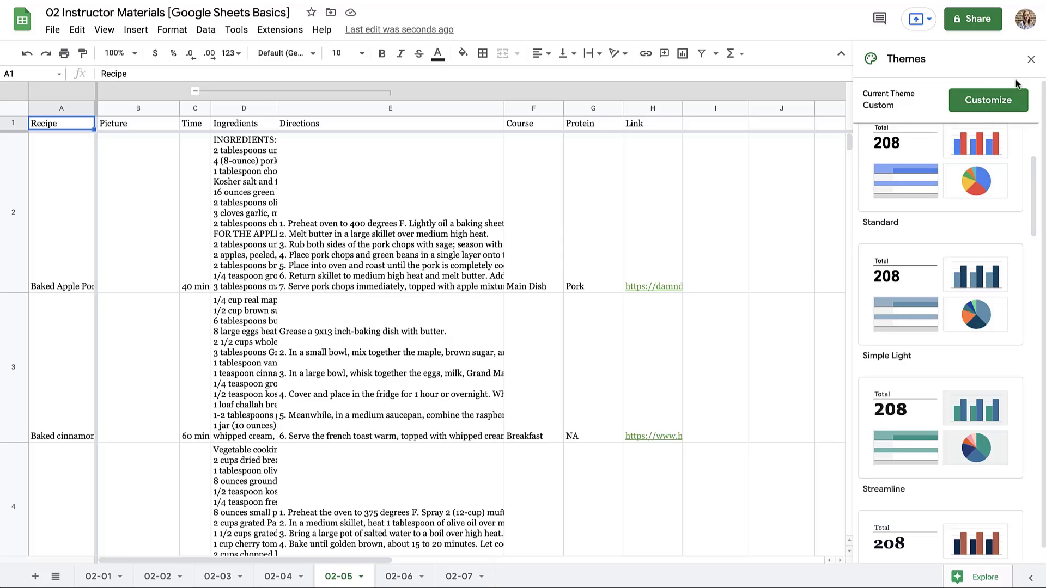
{"action": "mouse_move", "coordinate": [1030, 59]}
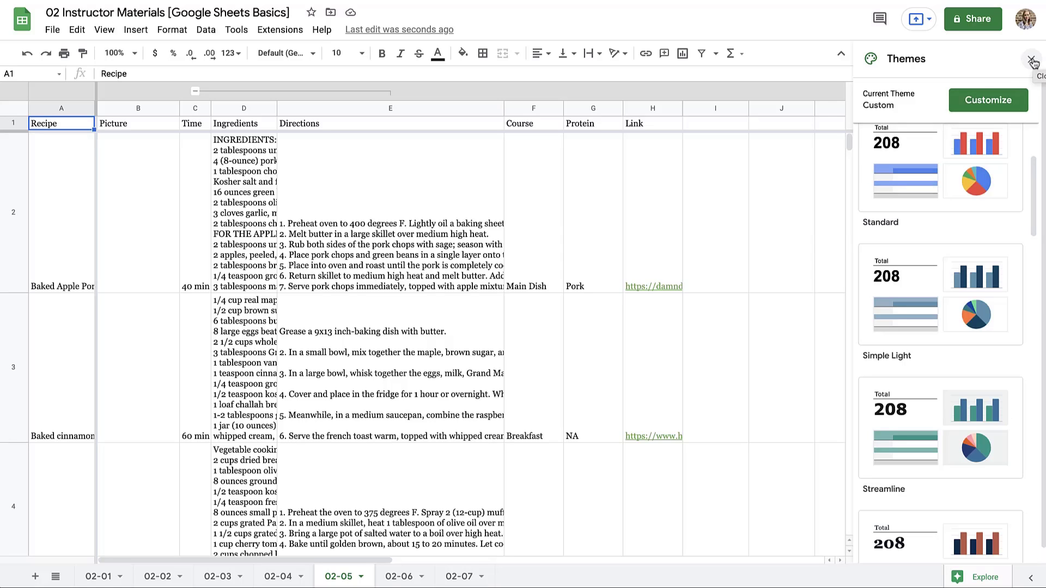
Step: Close Themes and add default alternating colours with a header to A1:H7
{"action": "left_click", "coordinate": [1031, 59]}
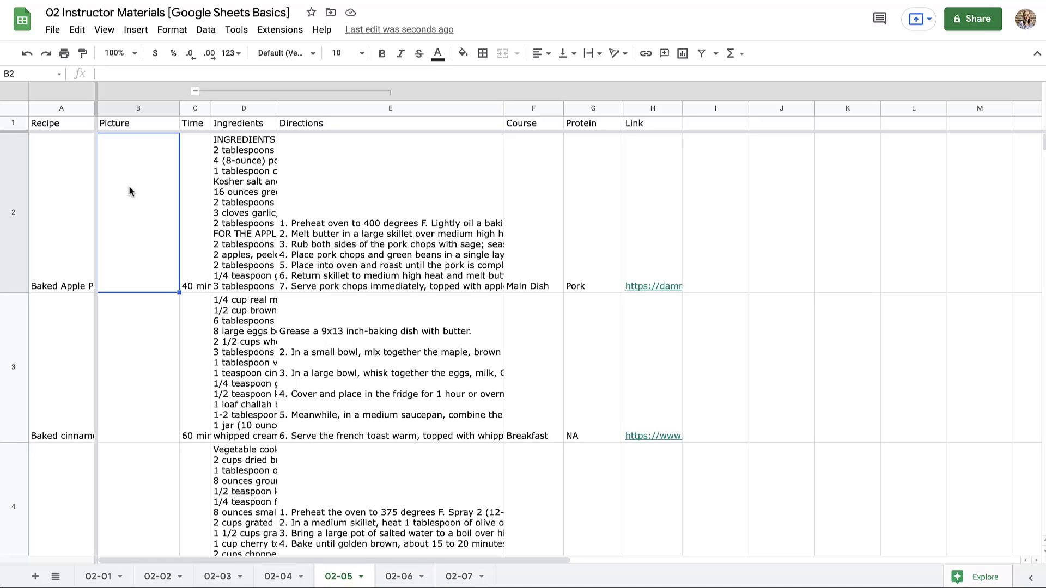
{"action": "left_click", "coordinate": [171, 29]}
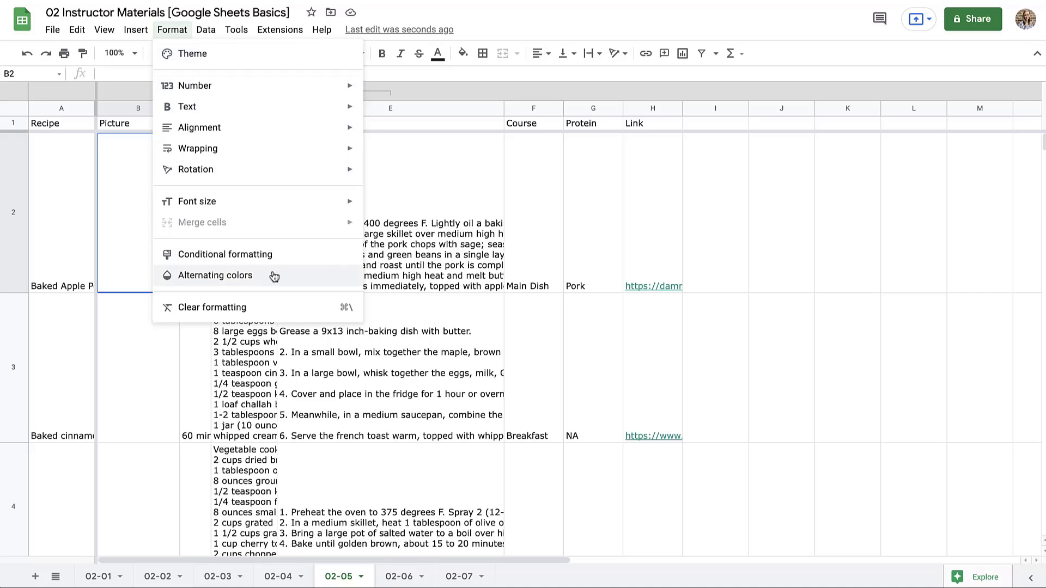
{"action": "left_click", "coordinate": [215, 276]}
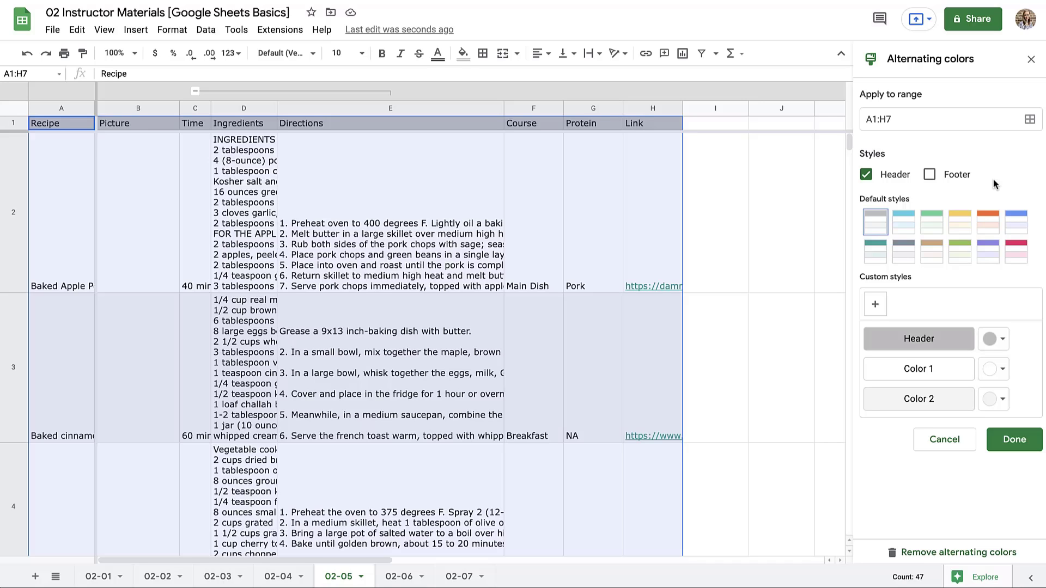
{"action": "mouse_move", "coordinate": [1031, 121]}
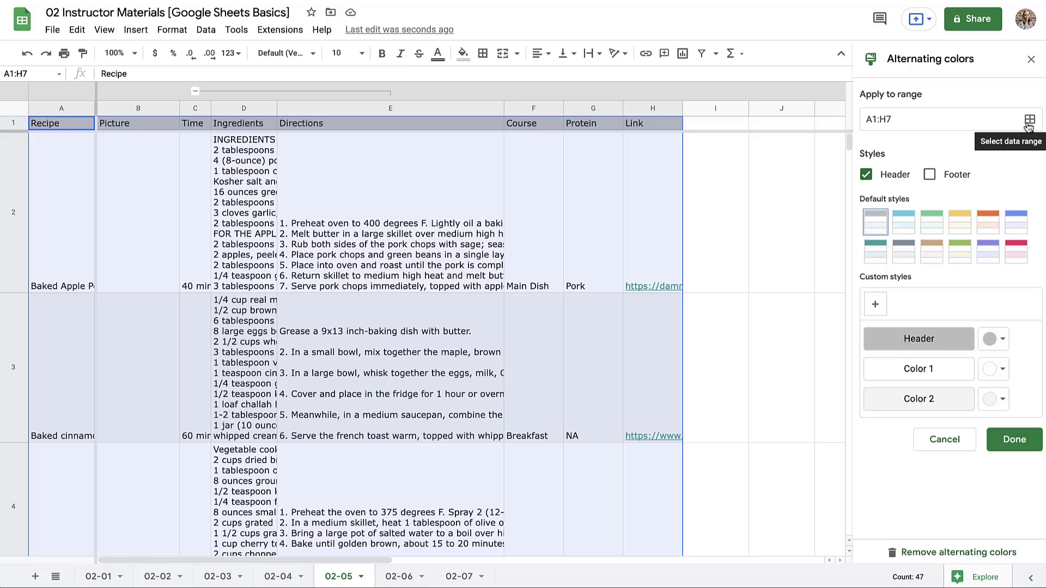
Step: Change the alternating colours data range to 1:1000, the whole sheet
{"action": "left_click", "coordinate": [1029, 120]}
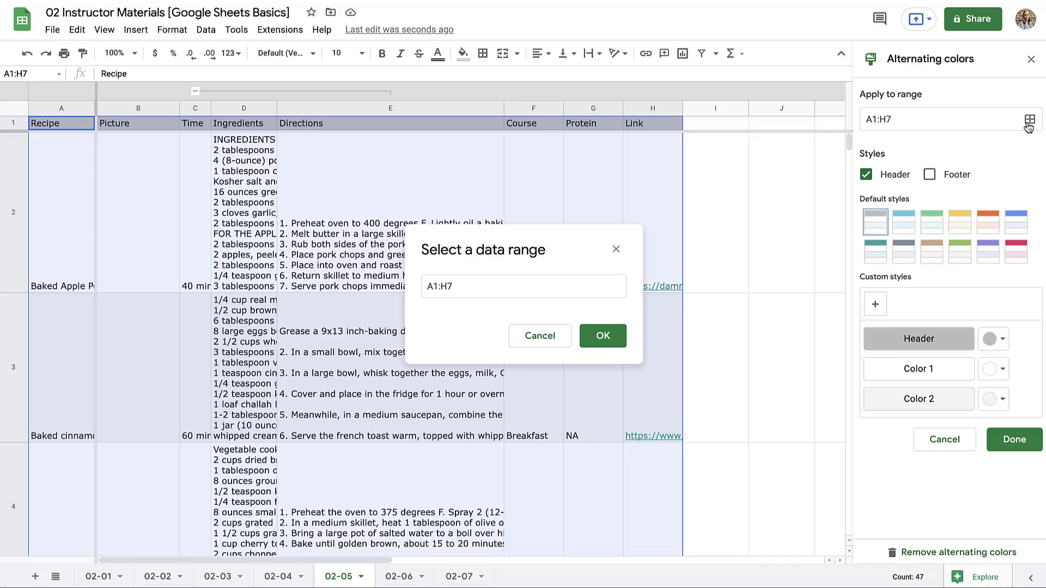
{"action": "left_click", "coordinate": [522, 286]}
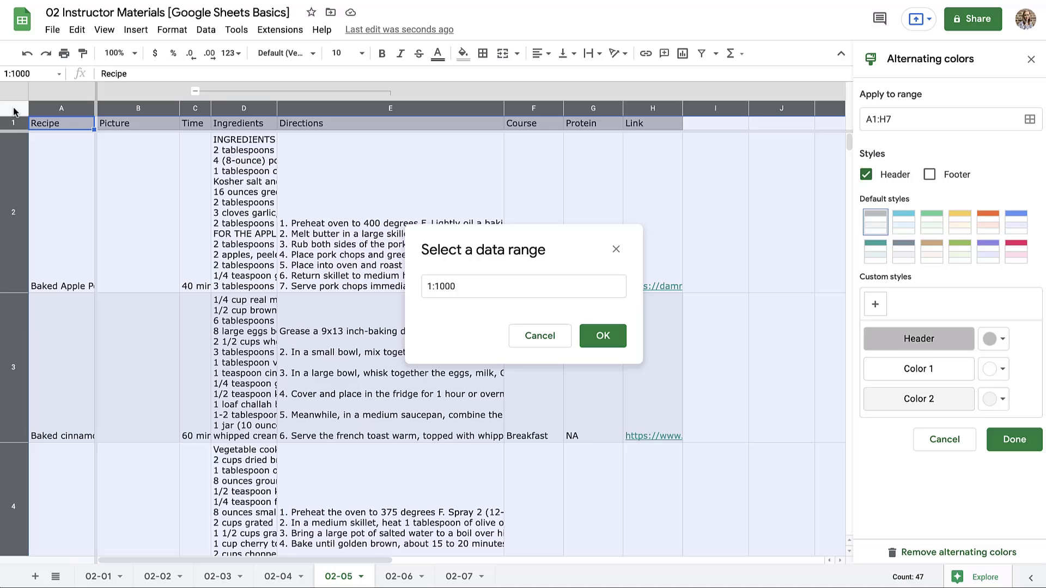
{"action": "mouse_move", "coordinate": [200, 147]}
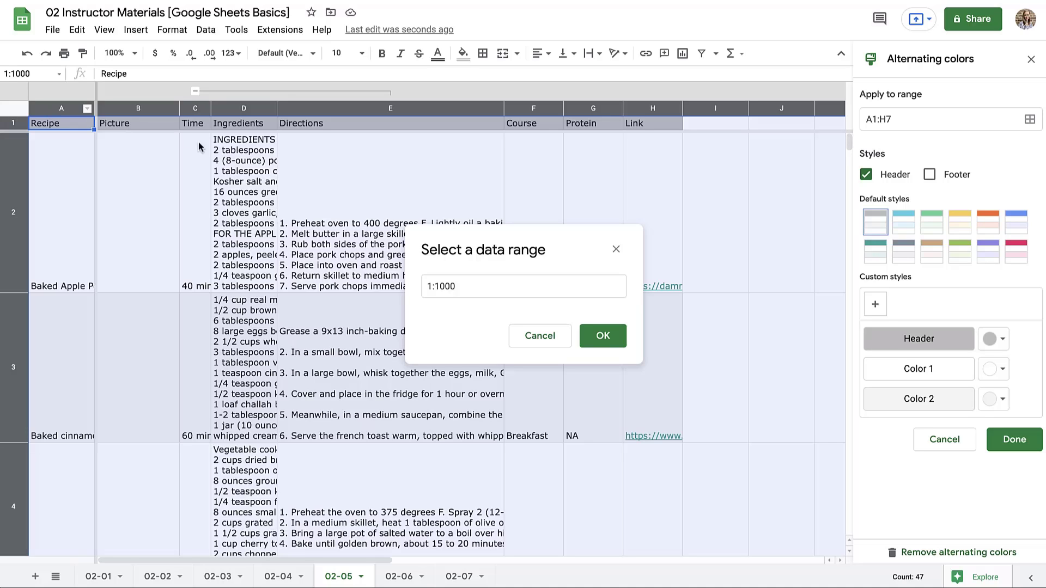
{"action": "left_click", "coordinate": [523, 286]}
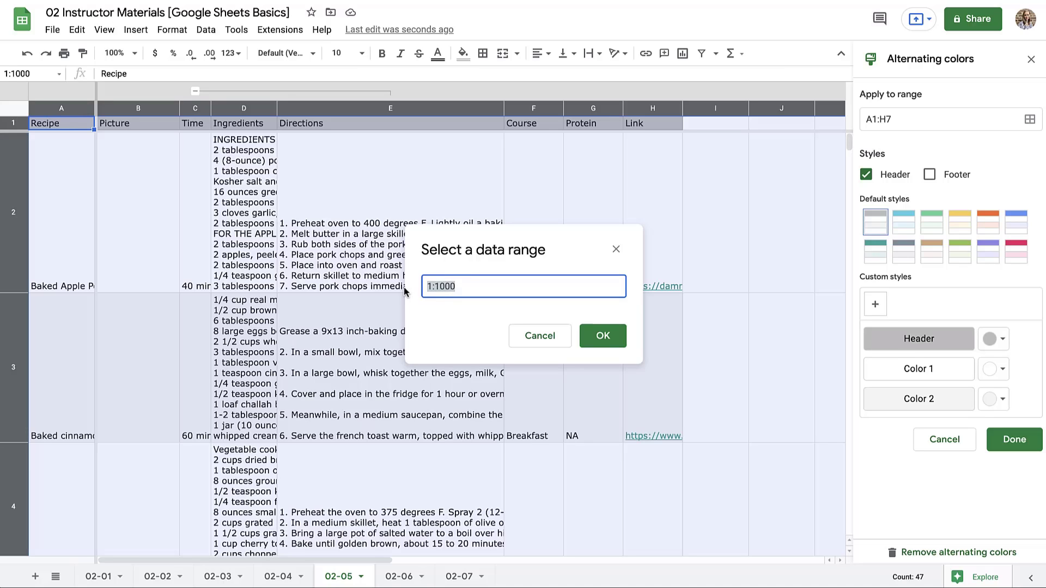
{"action": "key", "text": "ctrl+a"}
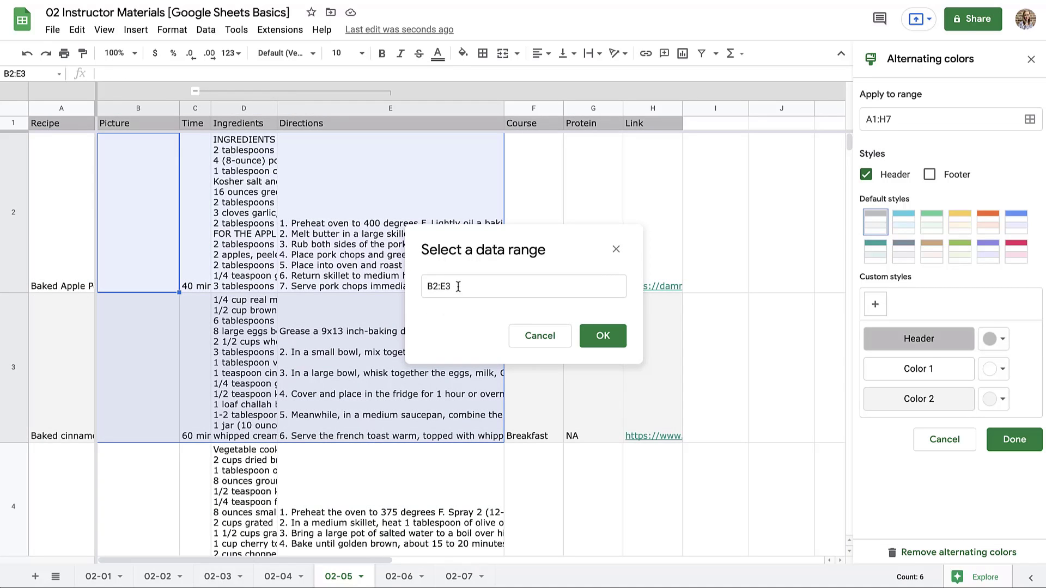
{"action": "left_click", "coordinate": [523, 286]}
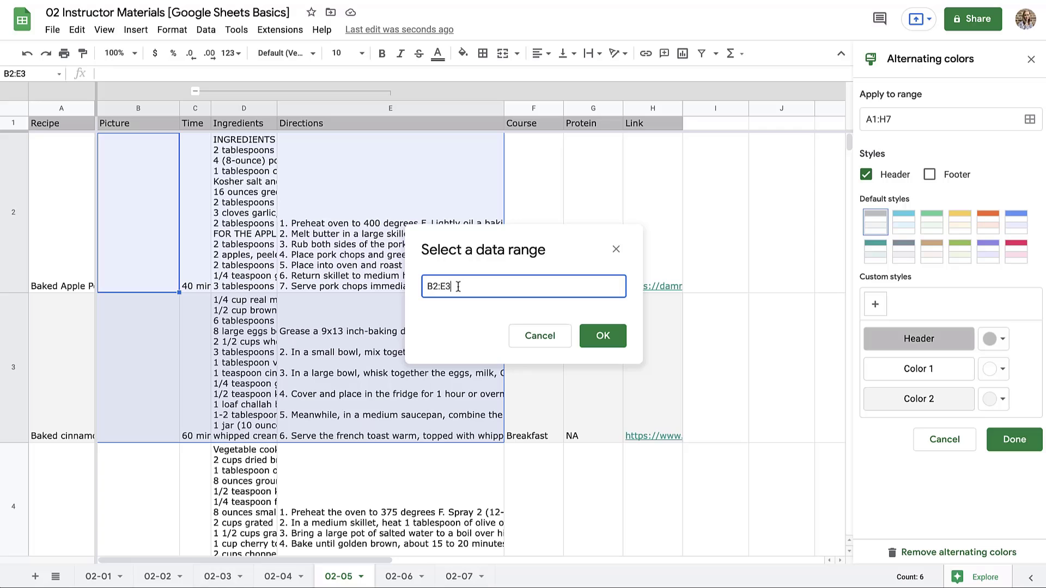
{"action": "key", "text": "Backspace"}
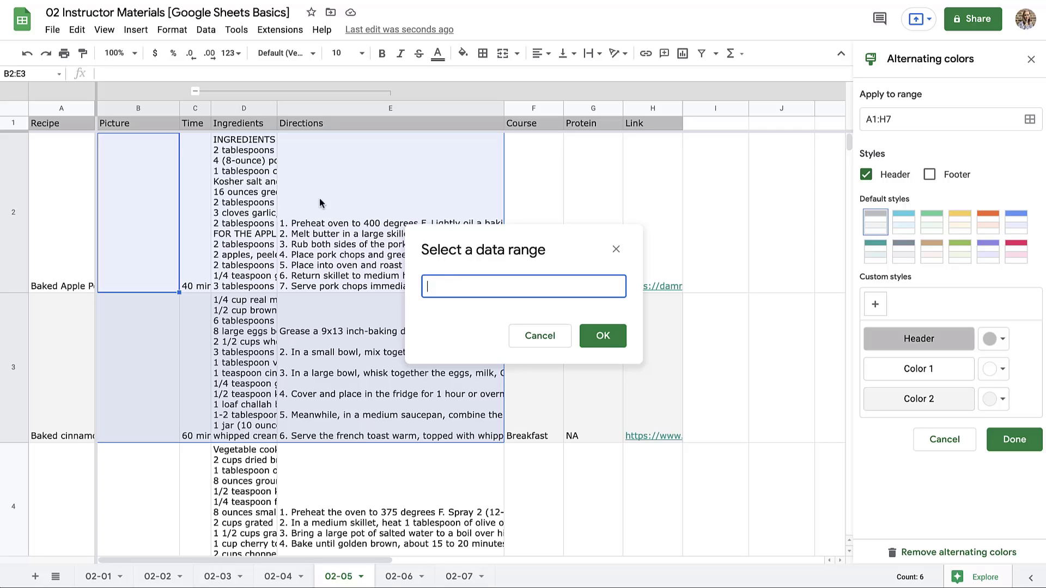
{"action": "type", "text": "1:1000"}
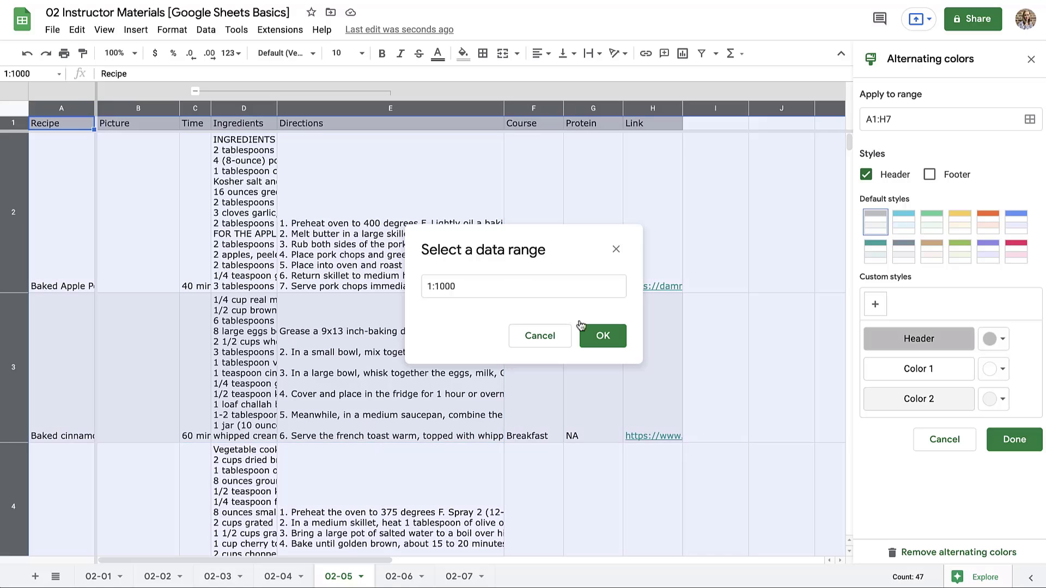
{"action": "left_click", "coordinate": [601, 336]}
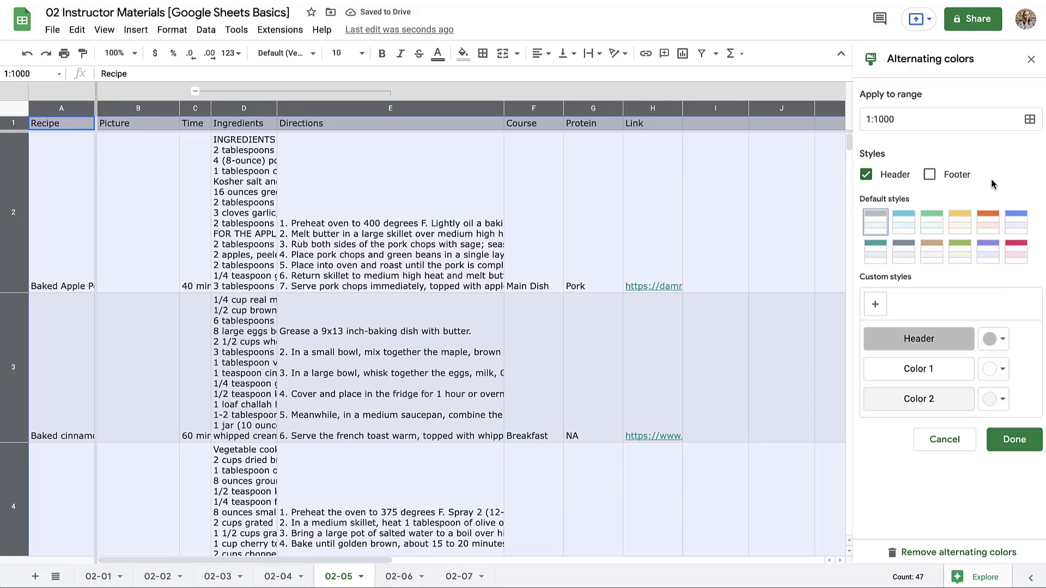
Step: Compare light blue, gray, green and yellow default styles, then settle on teal
{"action": "left_click", "coordinate": [903, 222]}
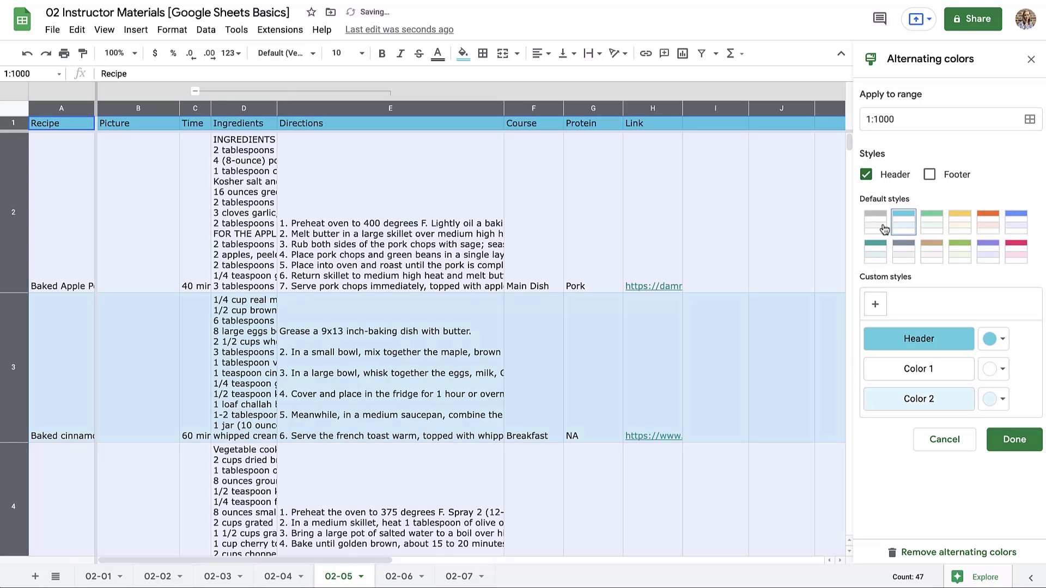
{"action": "left_click", "coordinate": [874, 221]}
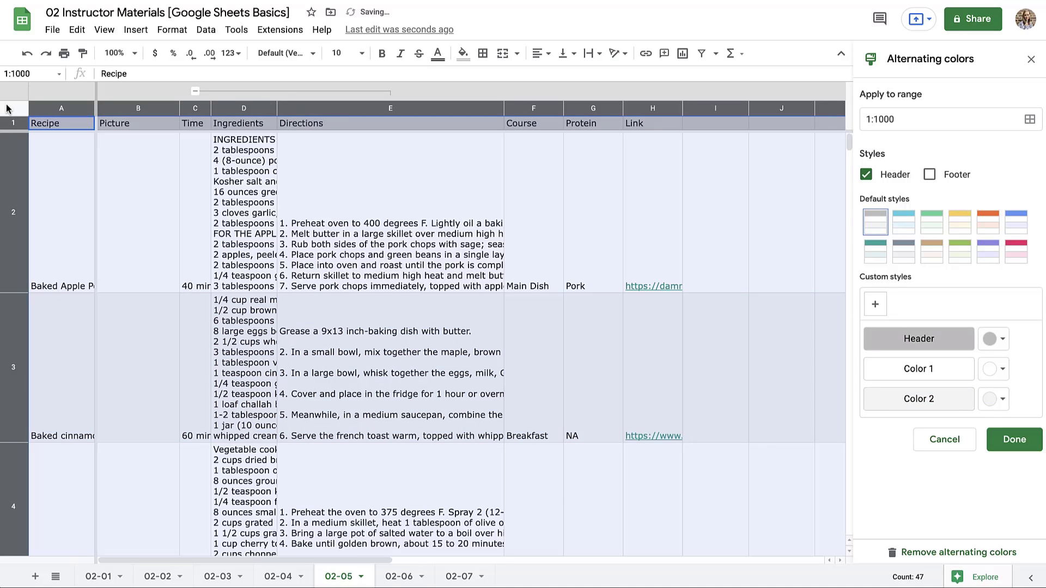
{"action": "mouse_move", "coordinate": [166, 154]}
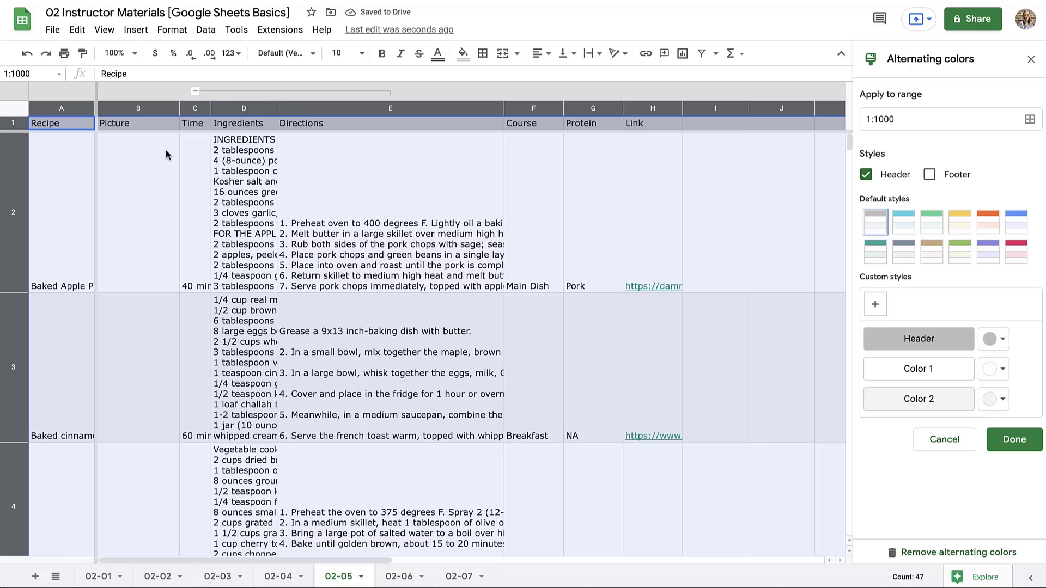
{"action": "left_click", "coordinate": [903, 222]}
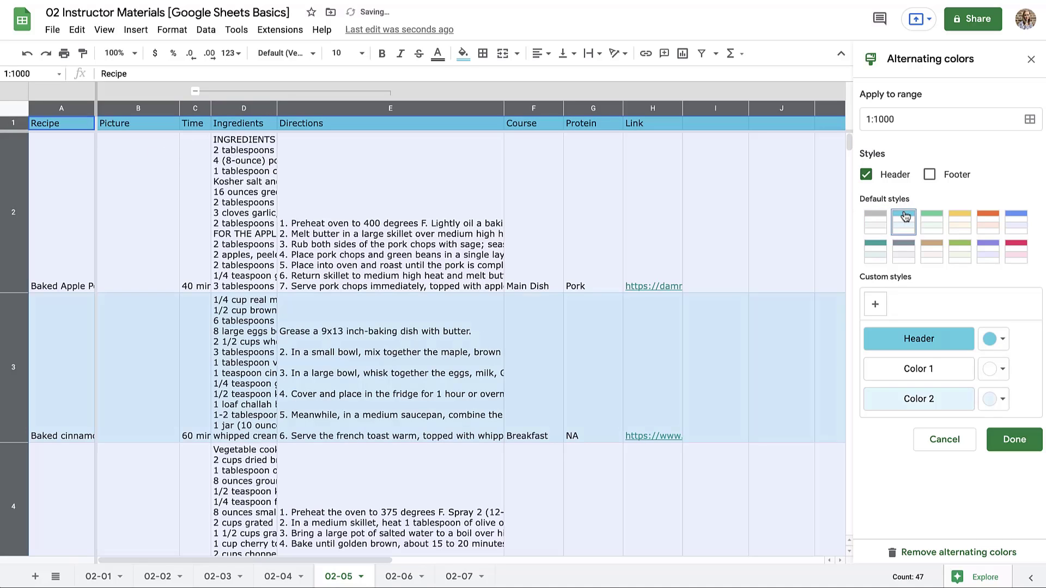
{"action": "left_click", "coordinate": [931, 222]}
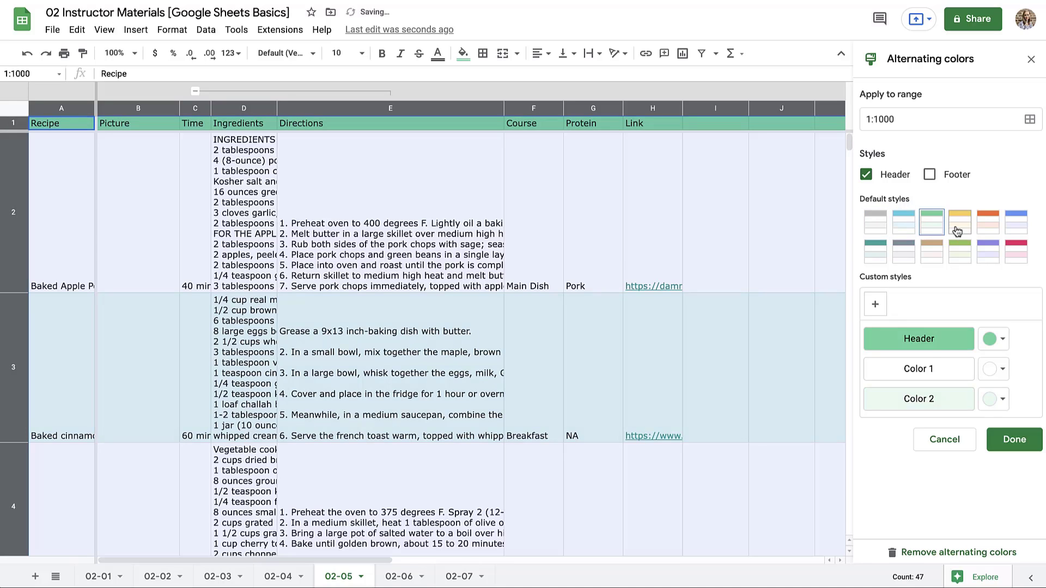
{"action": "left_click", "coordinate": [959, 221]}
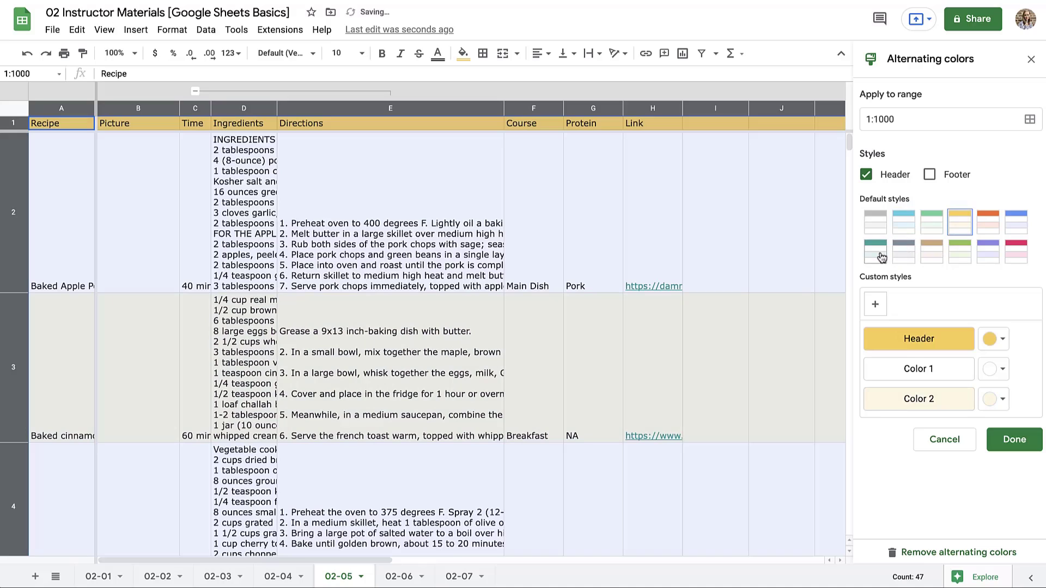
{"action": "left_click", "coordinate": [875, 251]}
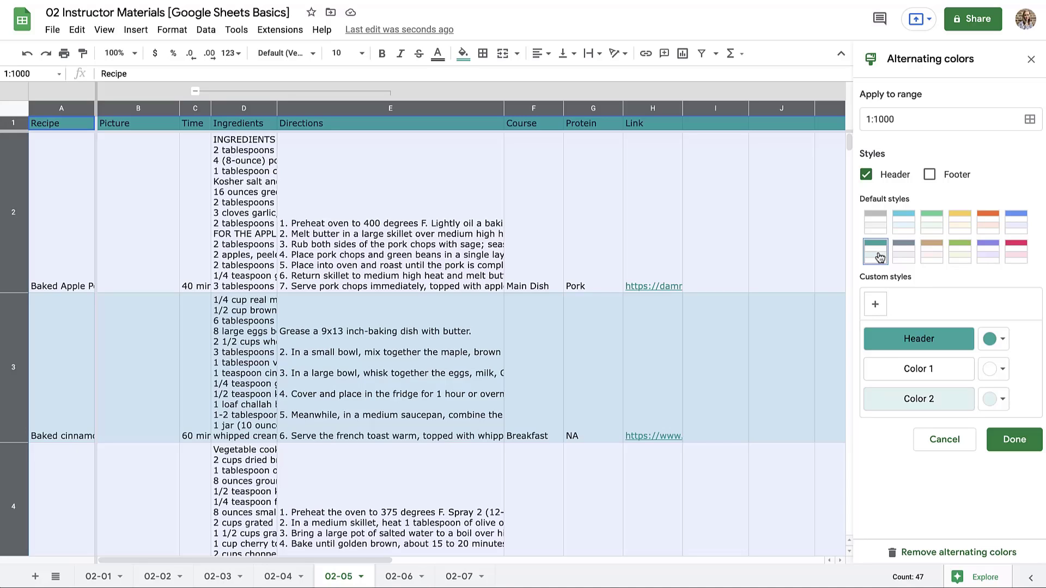
{"action": "mouse_move", "coordinate": [994, 398]}
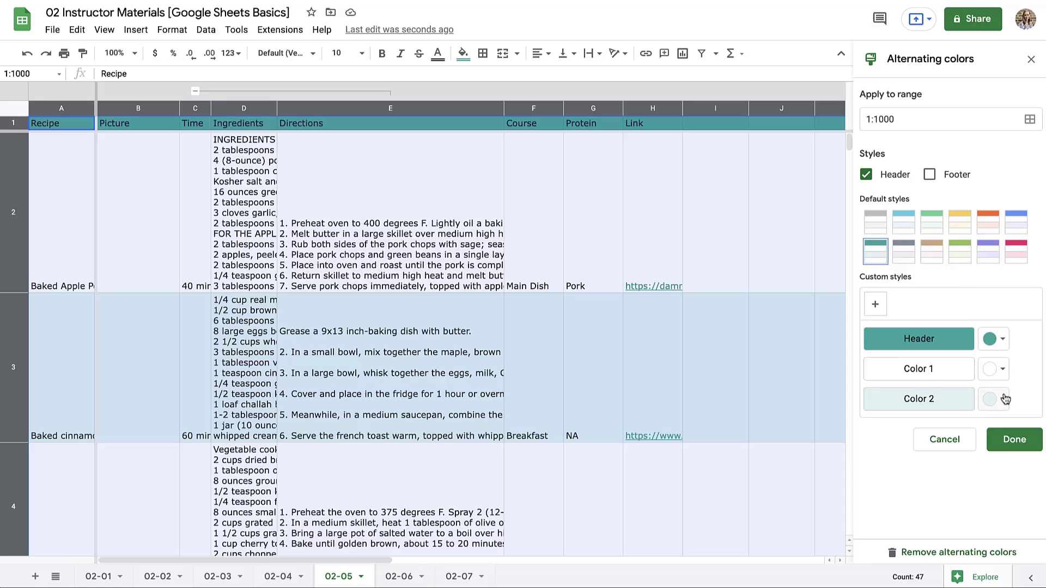
Step: Set Color 2 of the banding to the custom light teal #ecf7f6
{"action": "left_click", "coordinate": [994, 399]}
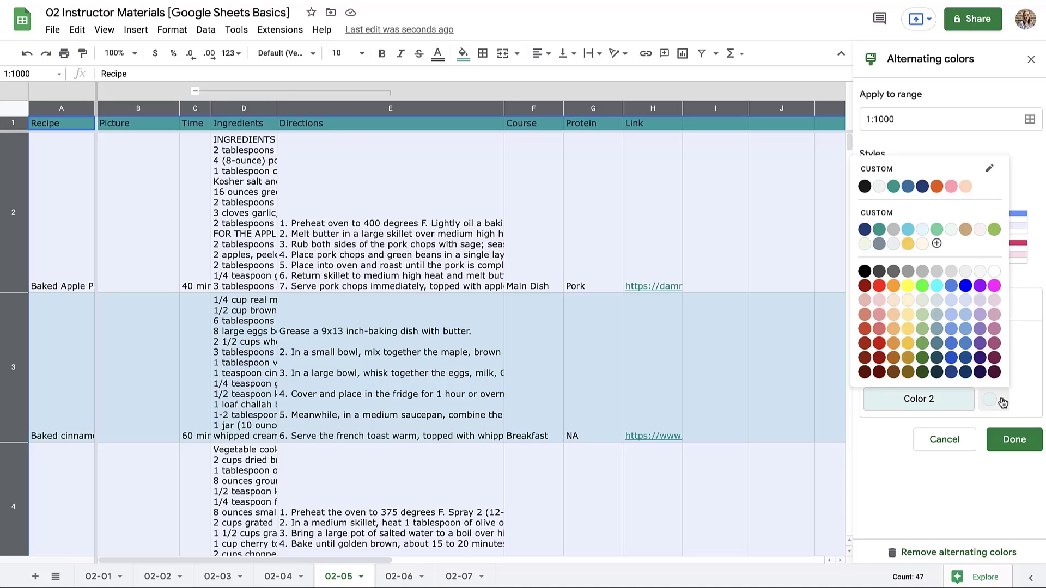
{"action": "mouse_move", "coordinate": [992, 195]}
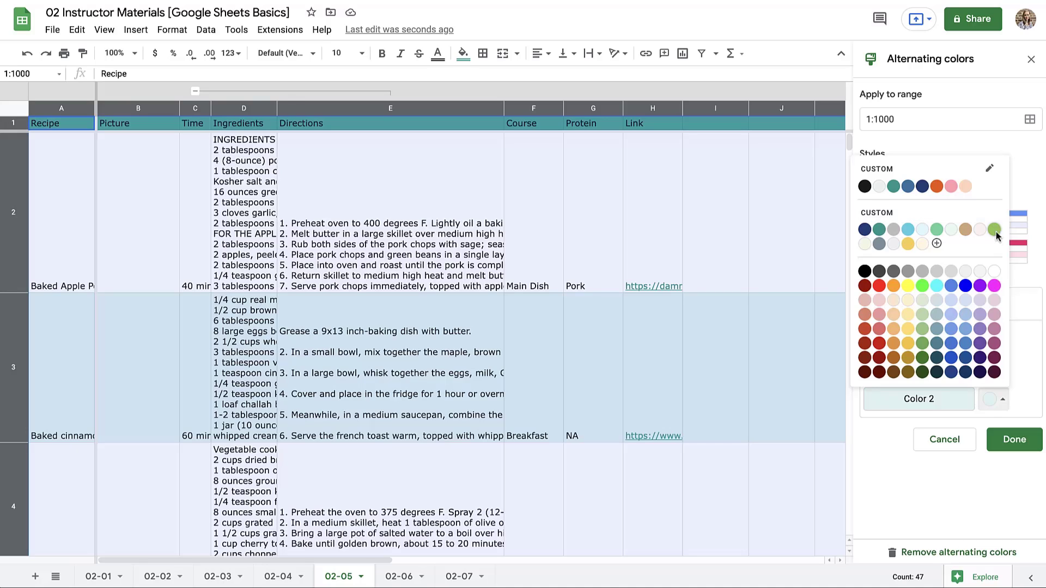
{"action": "mouse_move", "coordinate": [999, 255]}
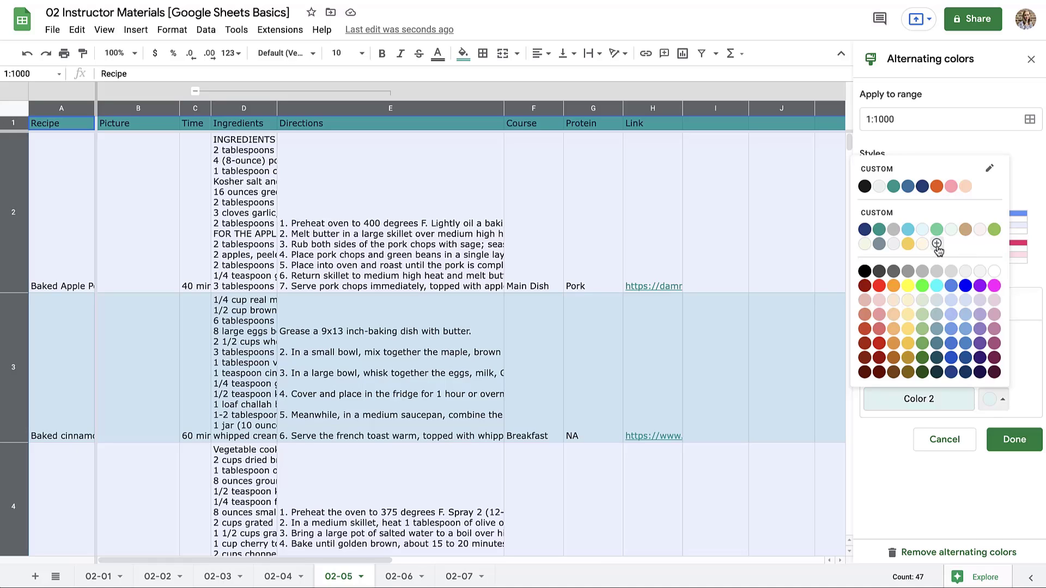
{"action": "left_click", "coordinate": [934, 243]}
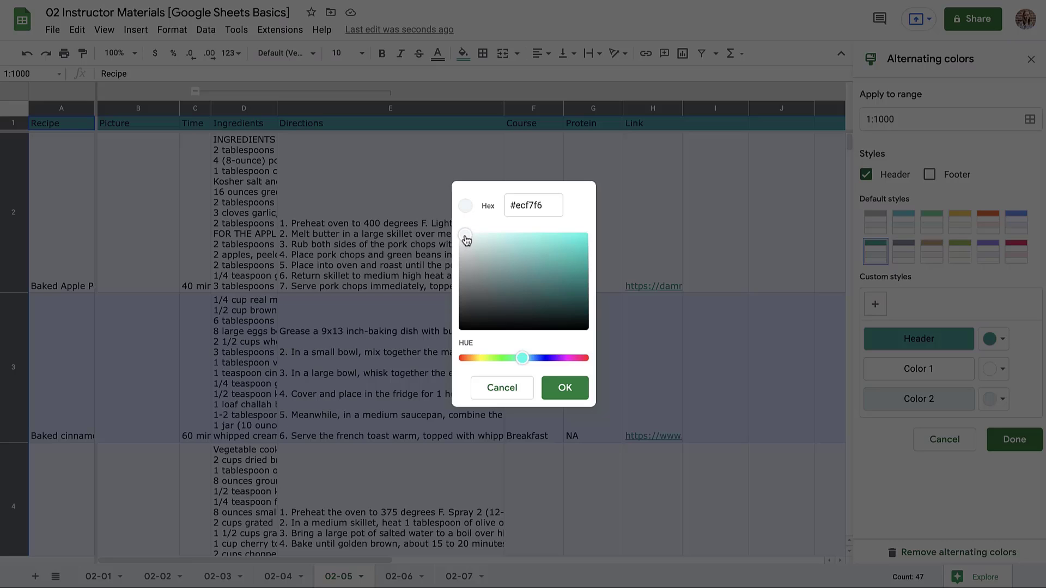
{"action": "left_click", "coordinate": [564, 388]}
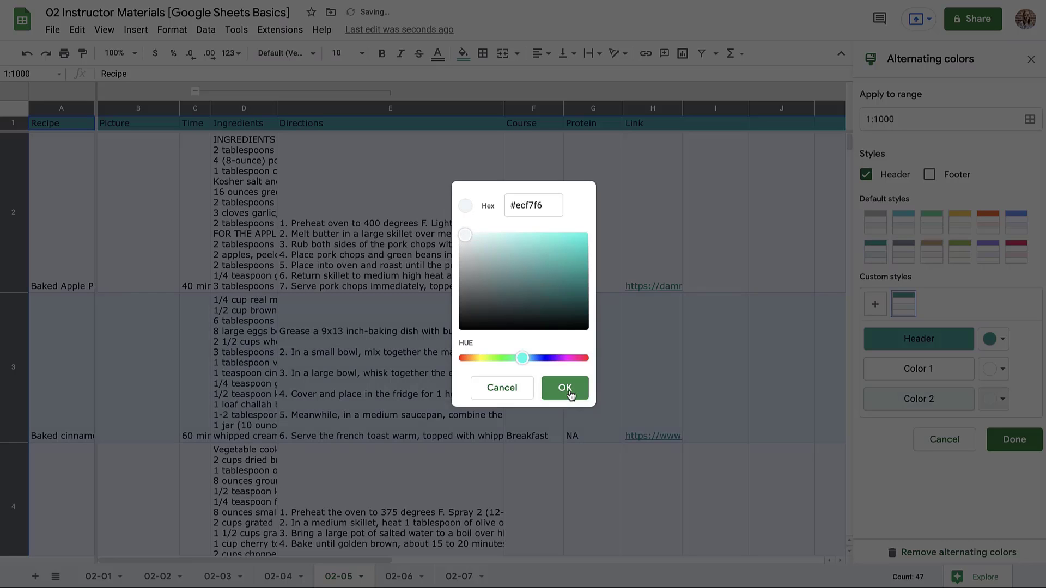
{"action": "left_click", "coordinate": [564, 388]}
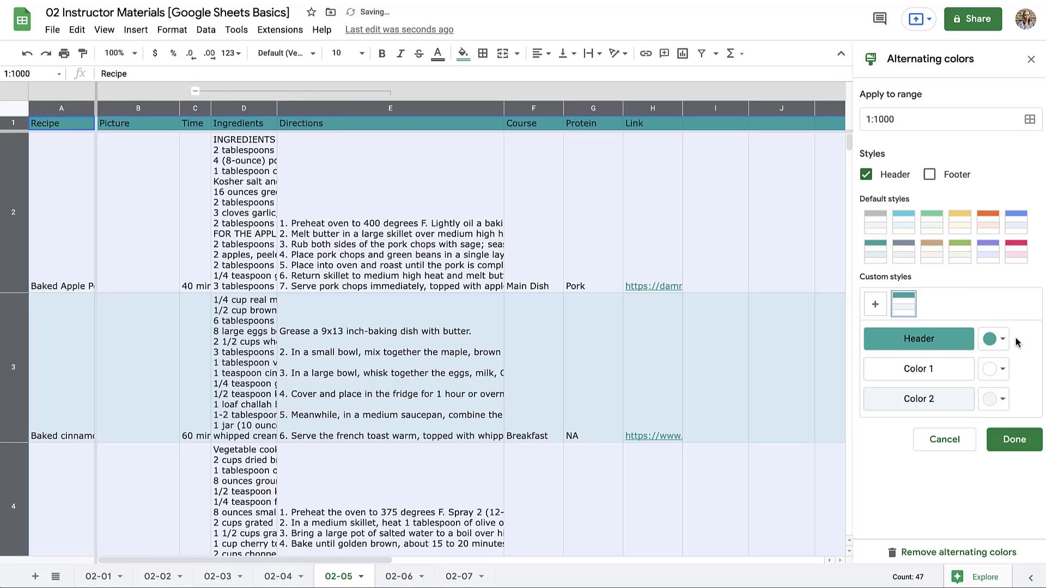
Step: Confirm the teal alternating colours across rows 1:1000 with Done
{"action": "left_click", "coordinate": [993, 339]}
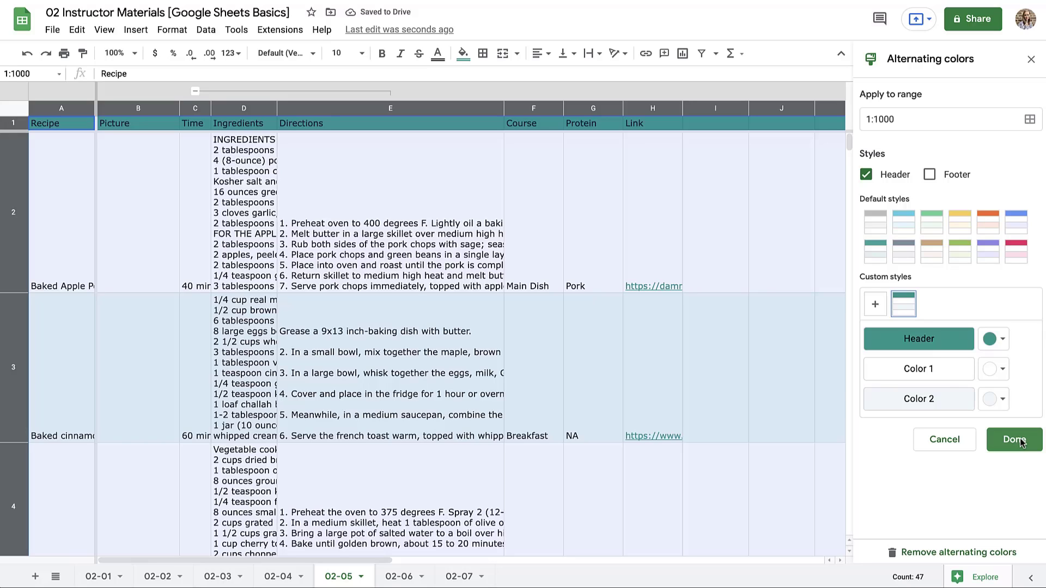
{"action": "mouse_move", "coordinate": [1029, 476]}
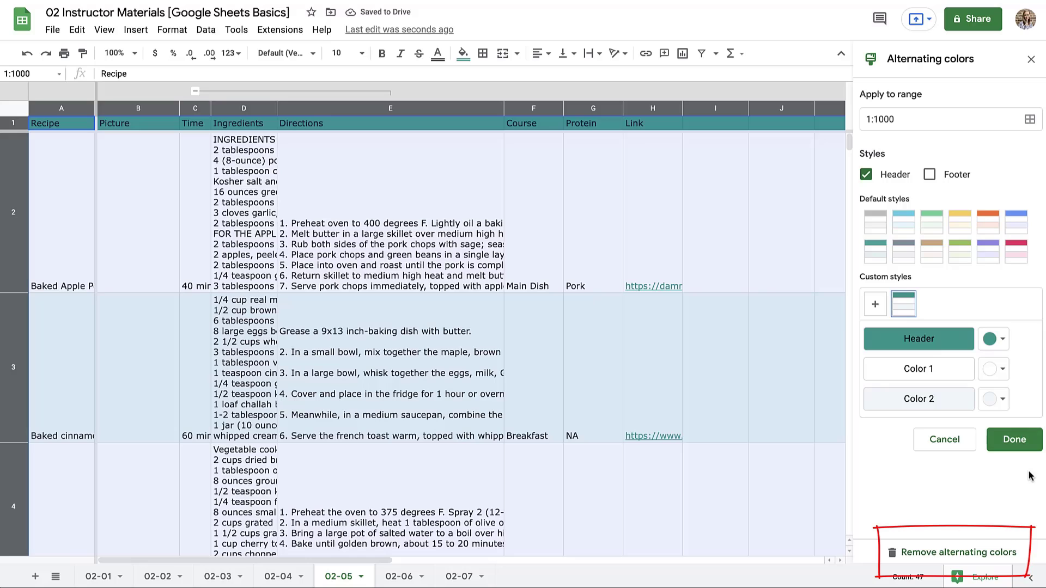
{"action": "mouse_move", "coordinate": [1013, 439]}
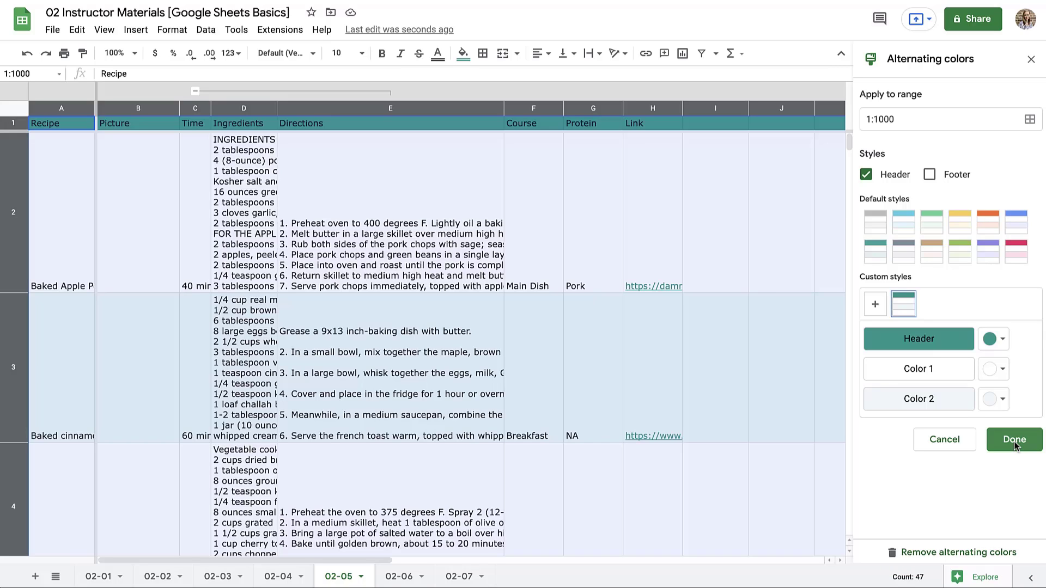
{"action": "left_click", "coordinate": [1012, 439]}
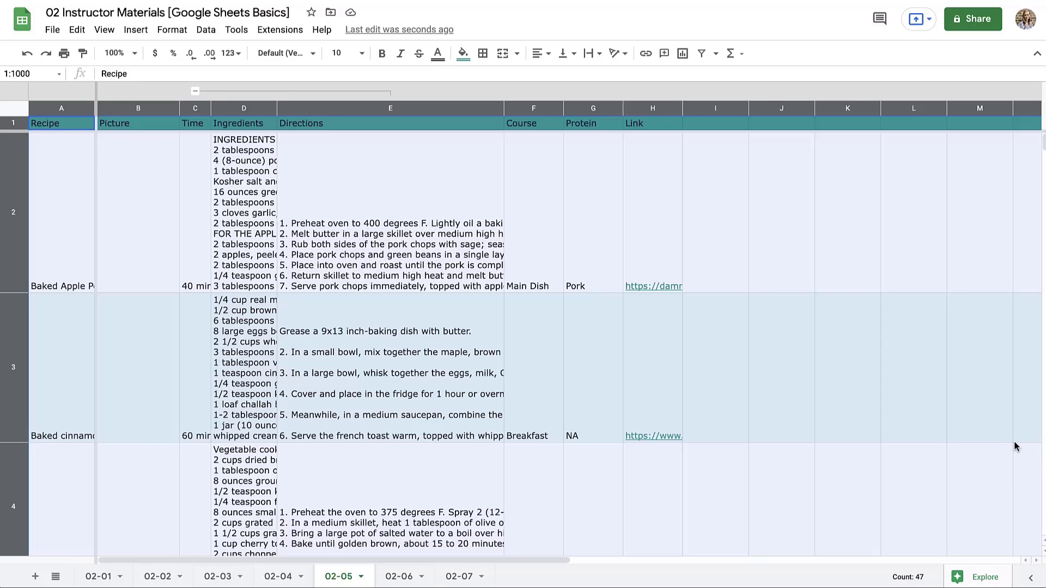
{"action": "left_click", "coordinate": [848, 367]}
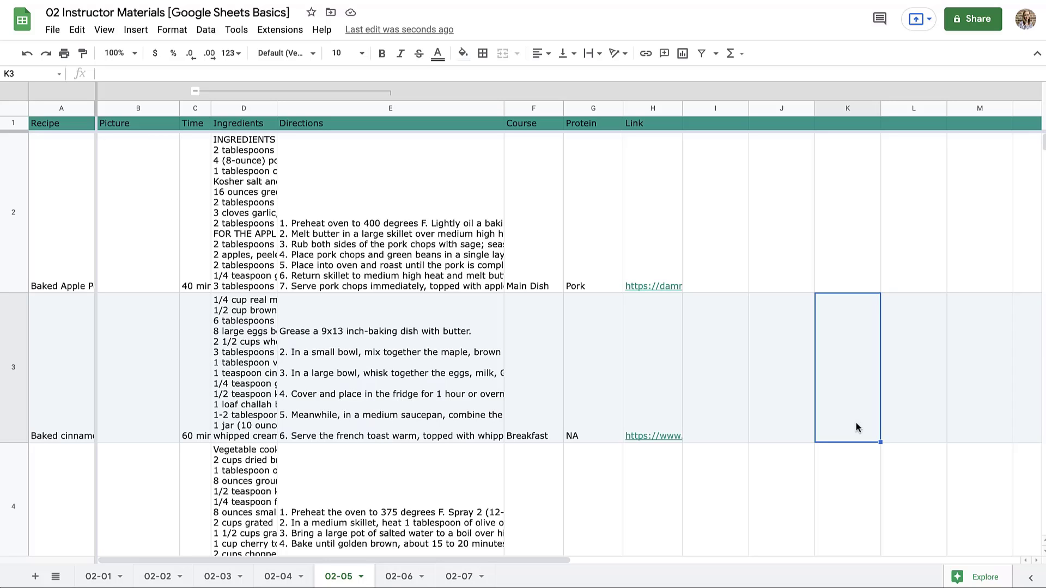
{"action": "scroll", "scroll_direction": "down", "scroll_amount": 3}
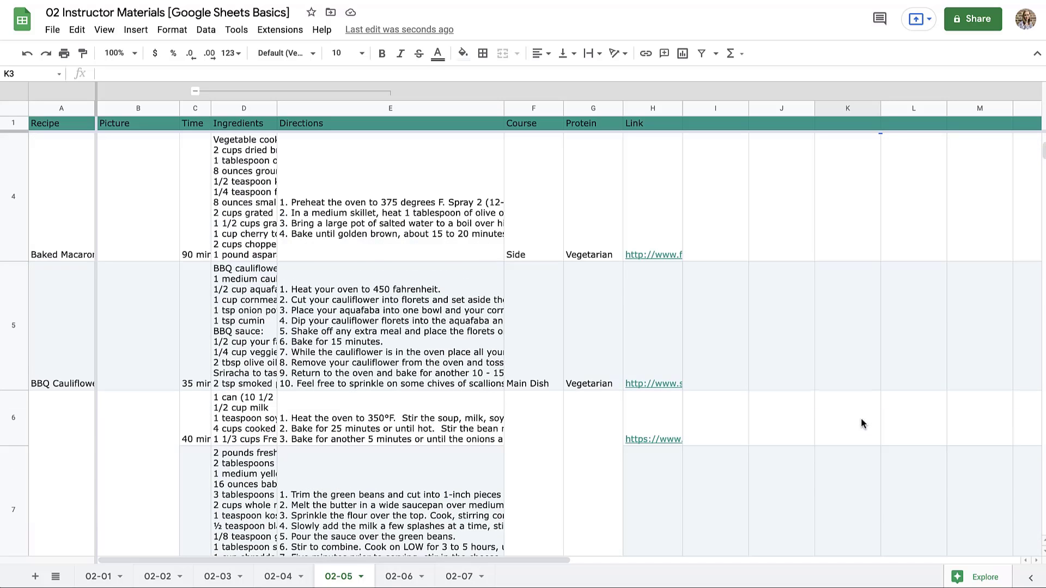
{"action": "scroll", "scroll_direction": "down", "scroll_amount": 3}
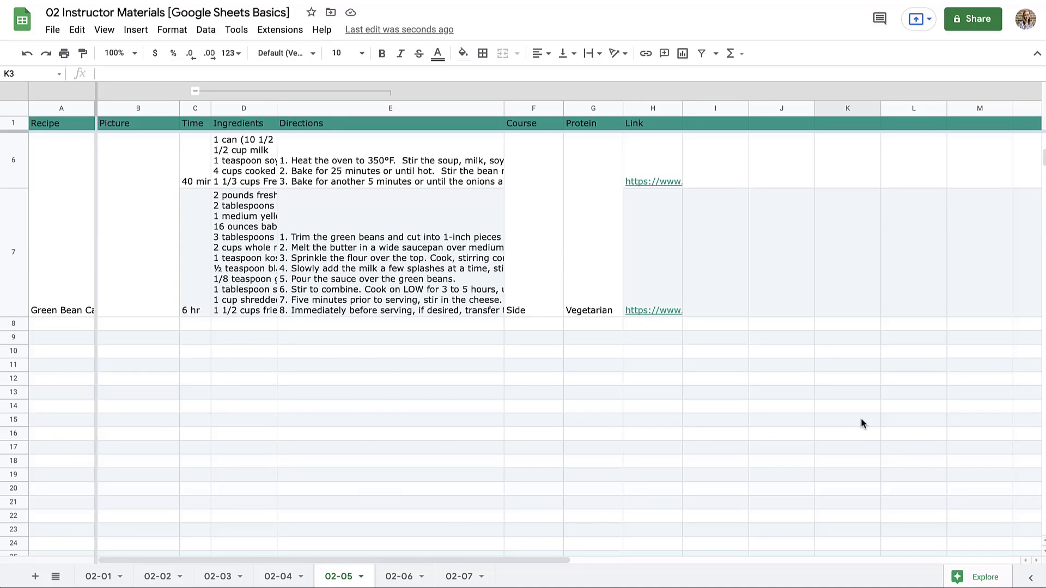
{"action": "scroll", "scroll_direction": "up", "scroll_amount": 3}
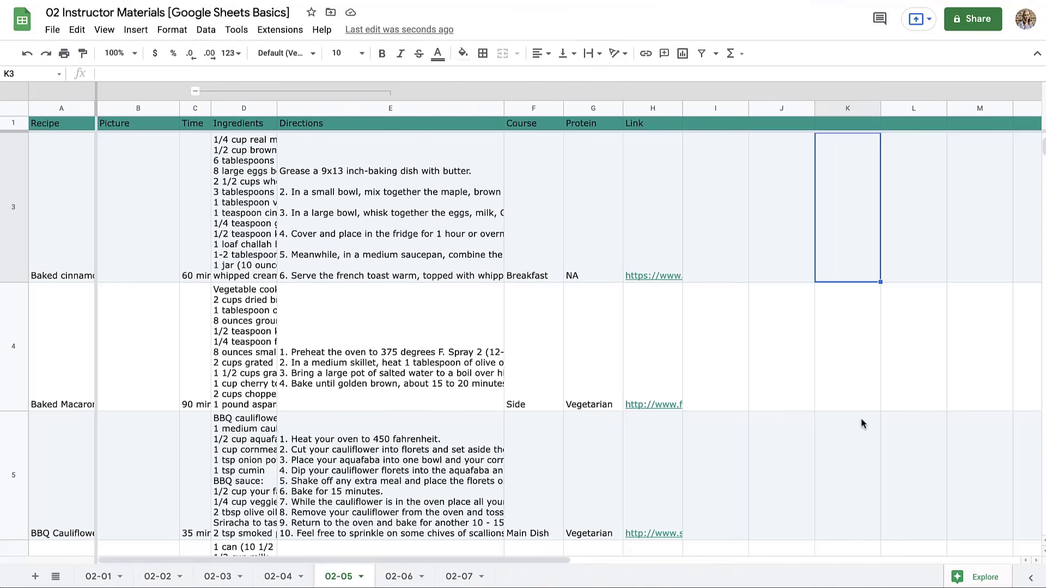
{"action": "mouse_move", "coordinate": [868, 379]}
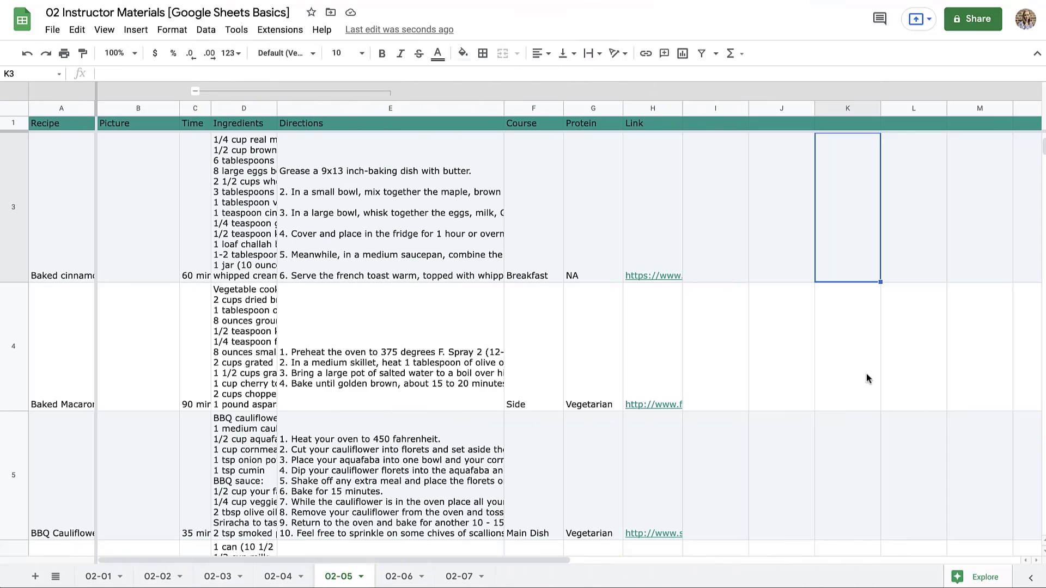